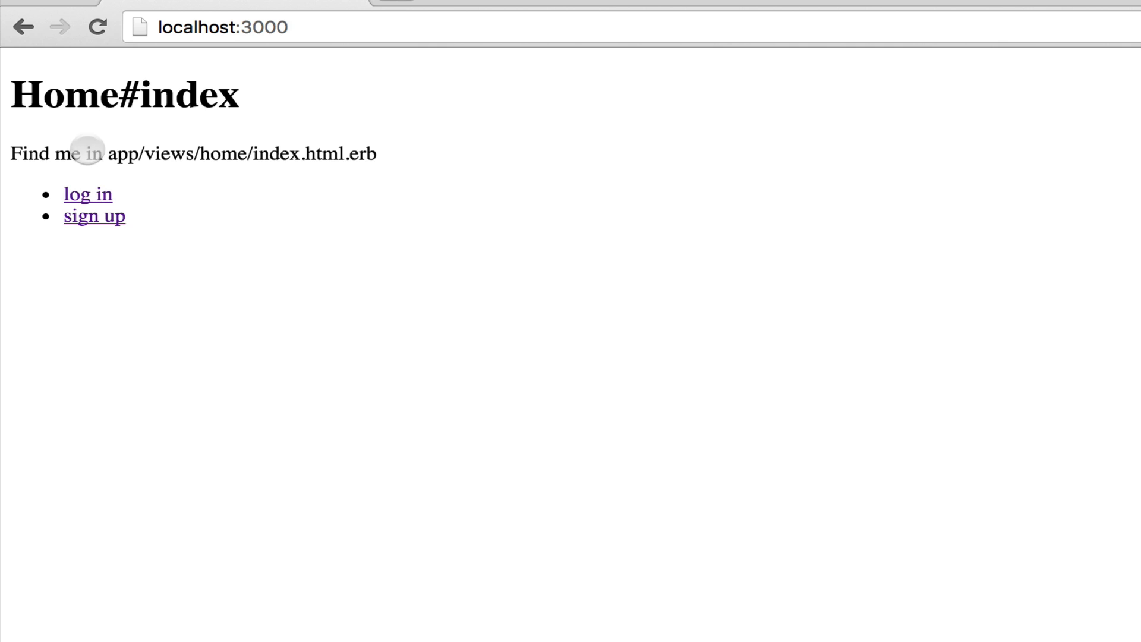
Log in with the existing account, then log out again from the home page
click(87, 193)
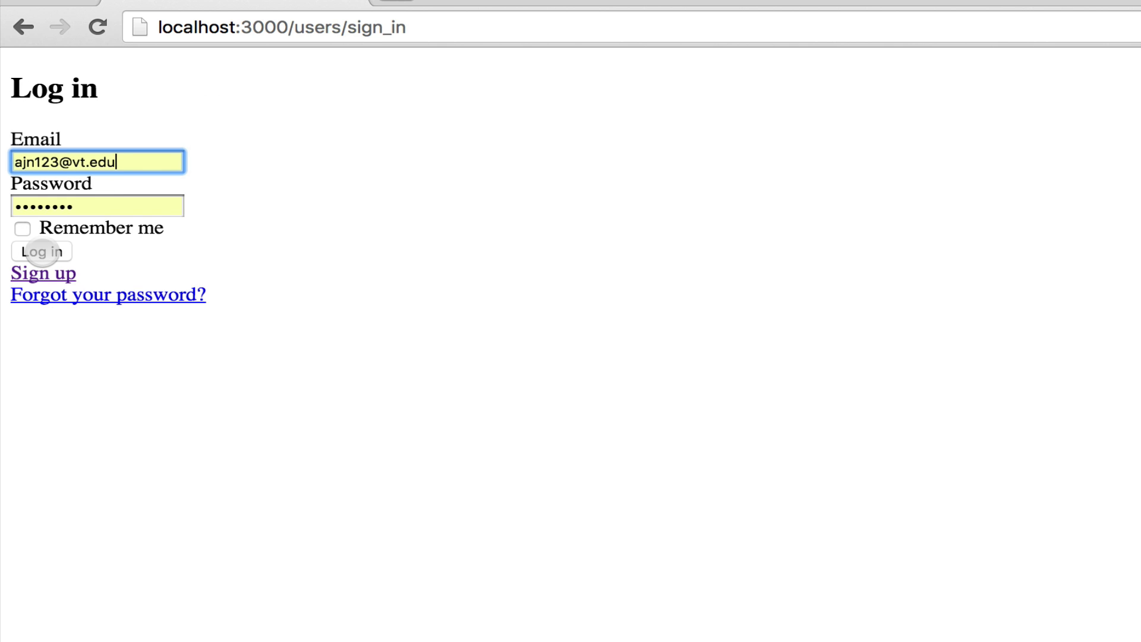
click(41, 250)
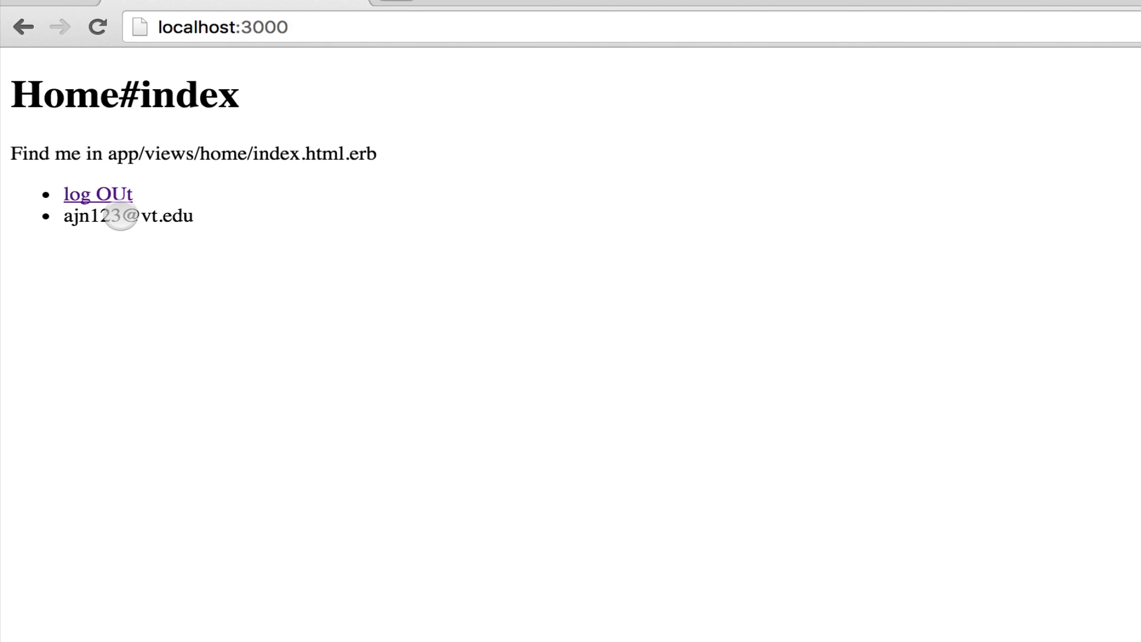
mouse_move(113, 194)
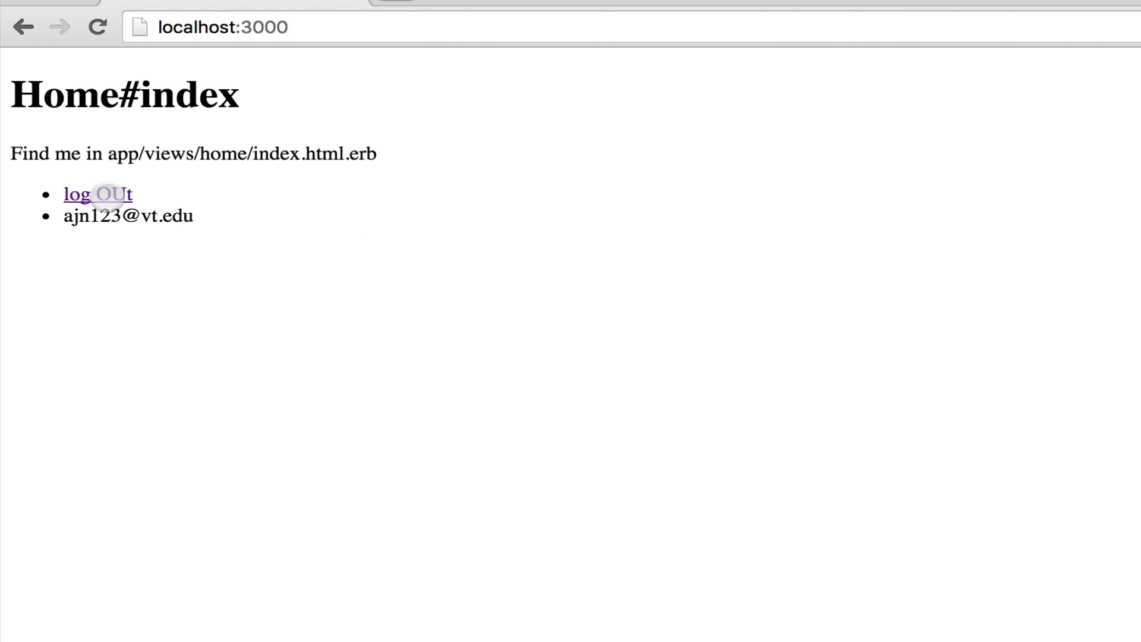
click(99, 194)
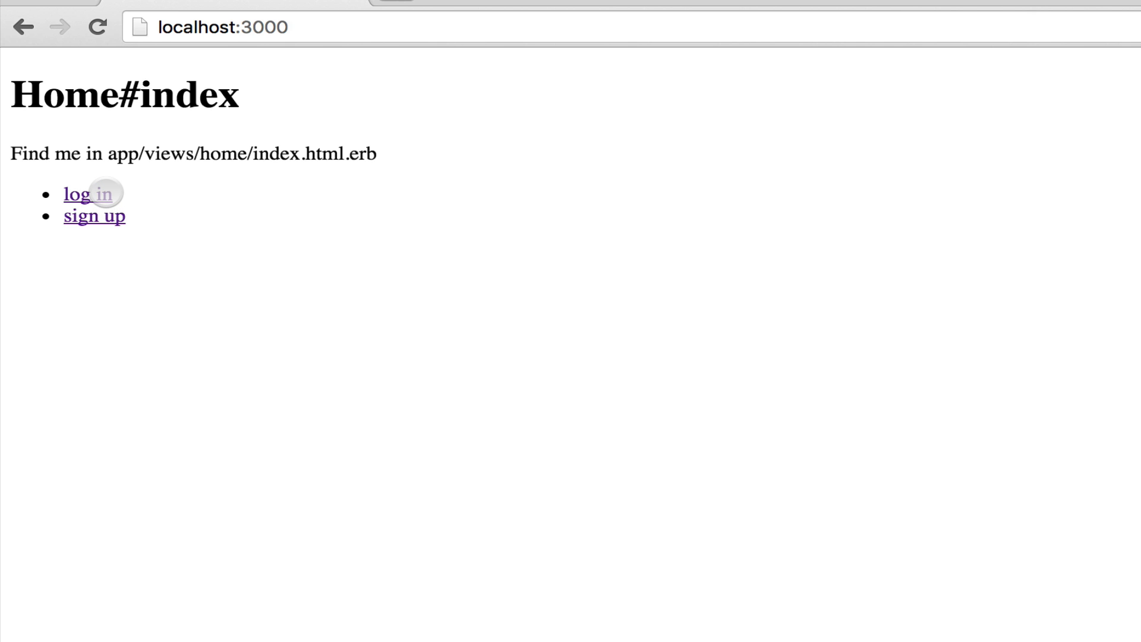
Sign up a new account with the saved email suggestion and a password
click(94, 216)
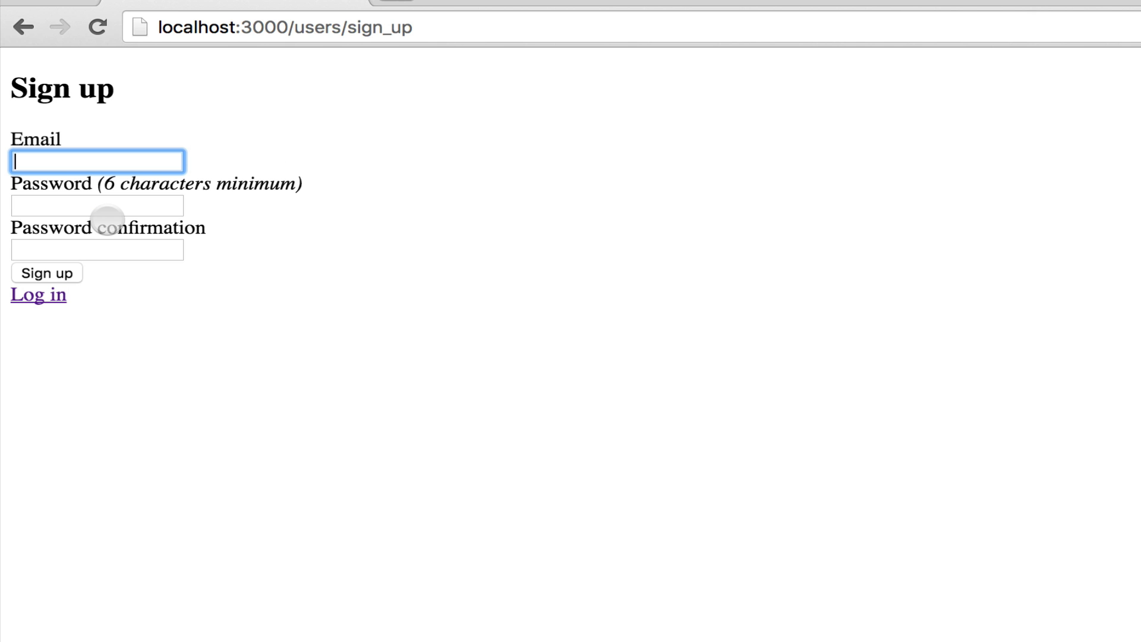
text(aj)
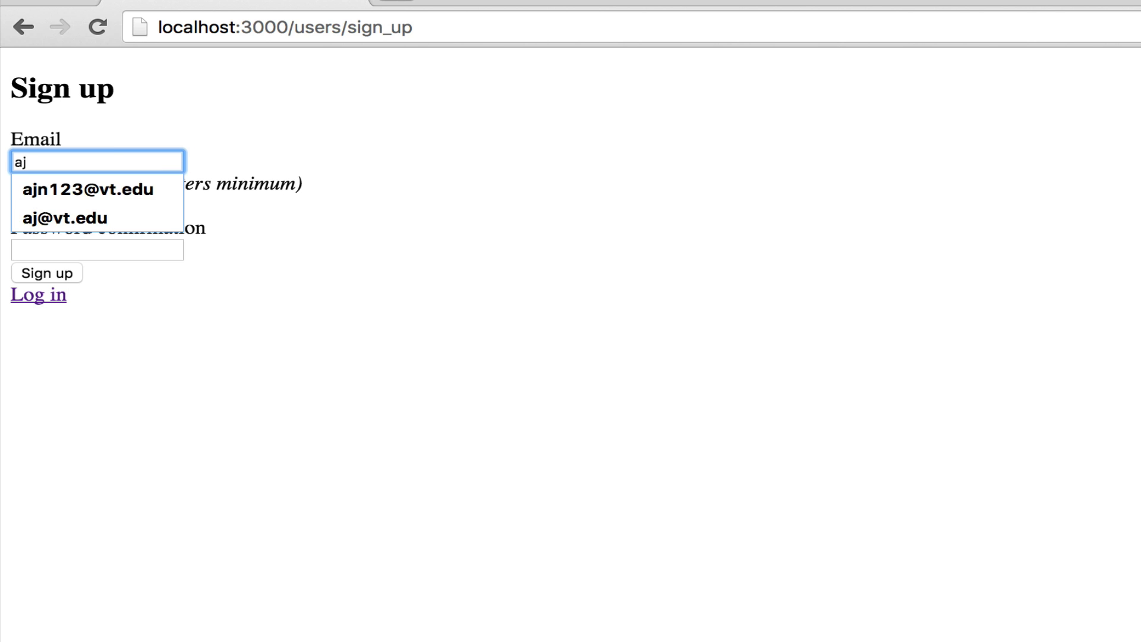
click(64, 218)
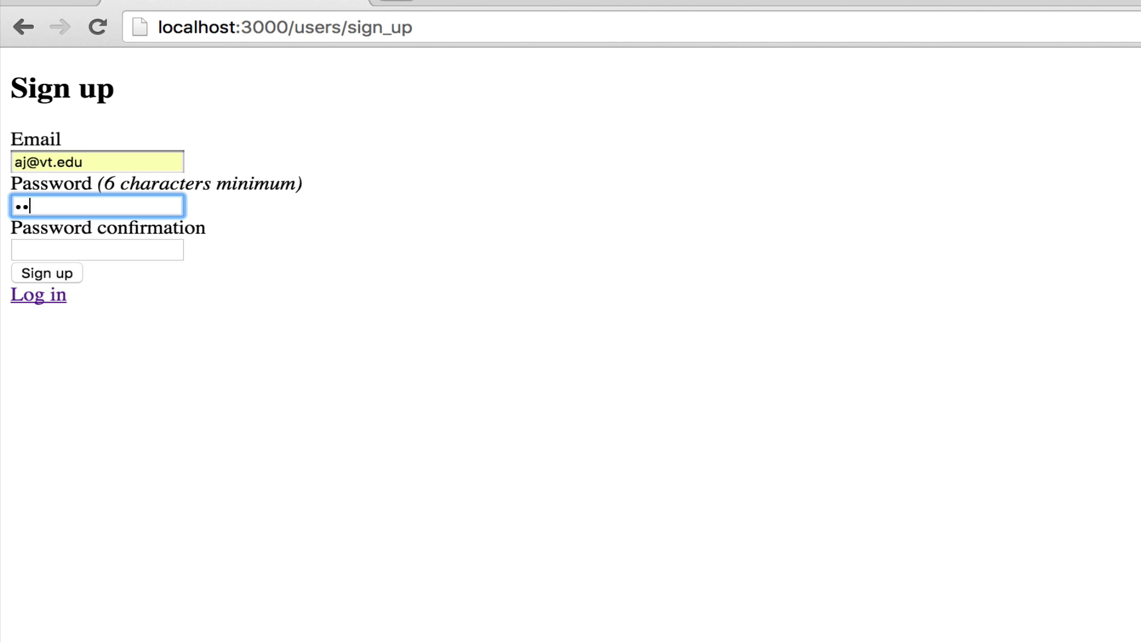
text(•••)
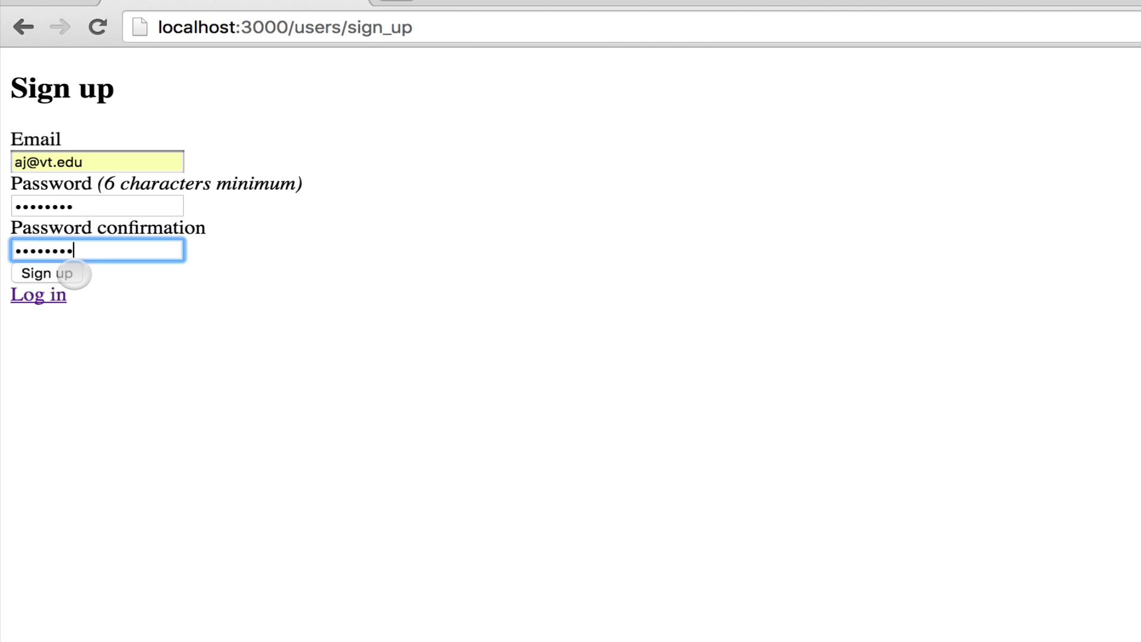
click(47, 273)
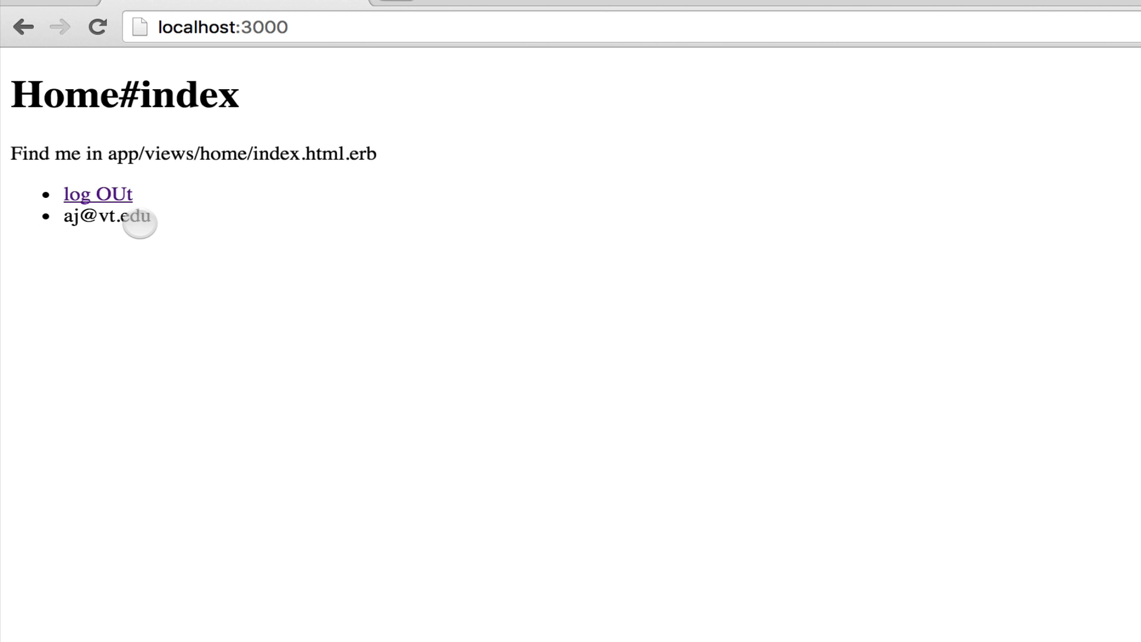
mouse_move(99, 194)
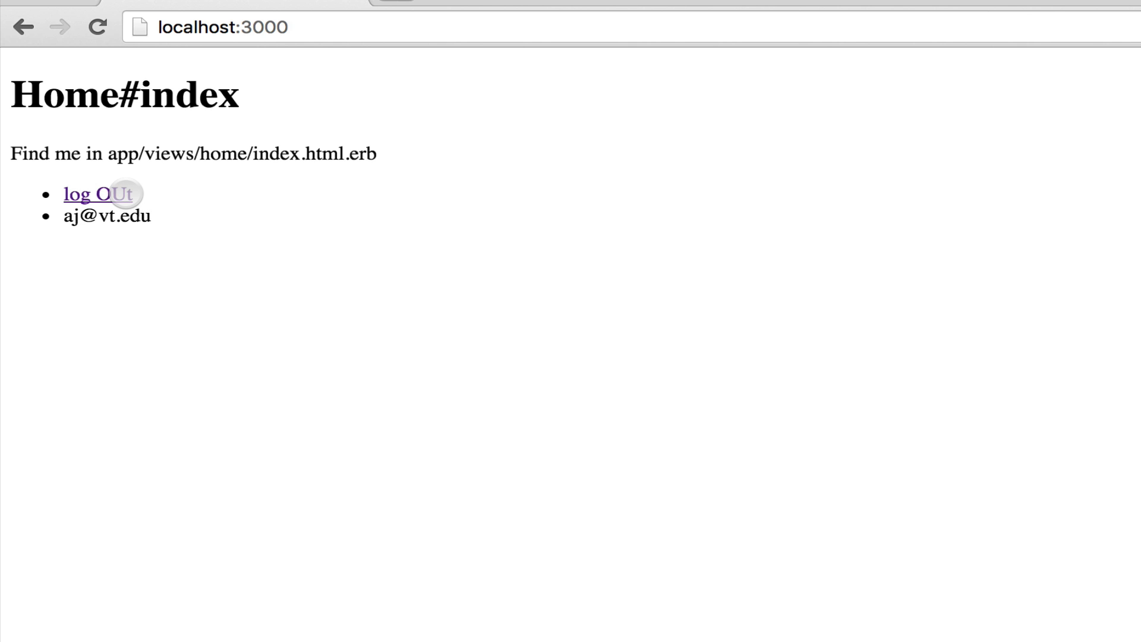
mouse_move(293, 258)
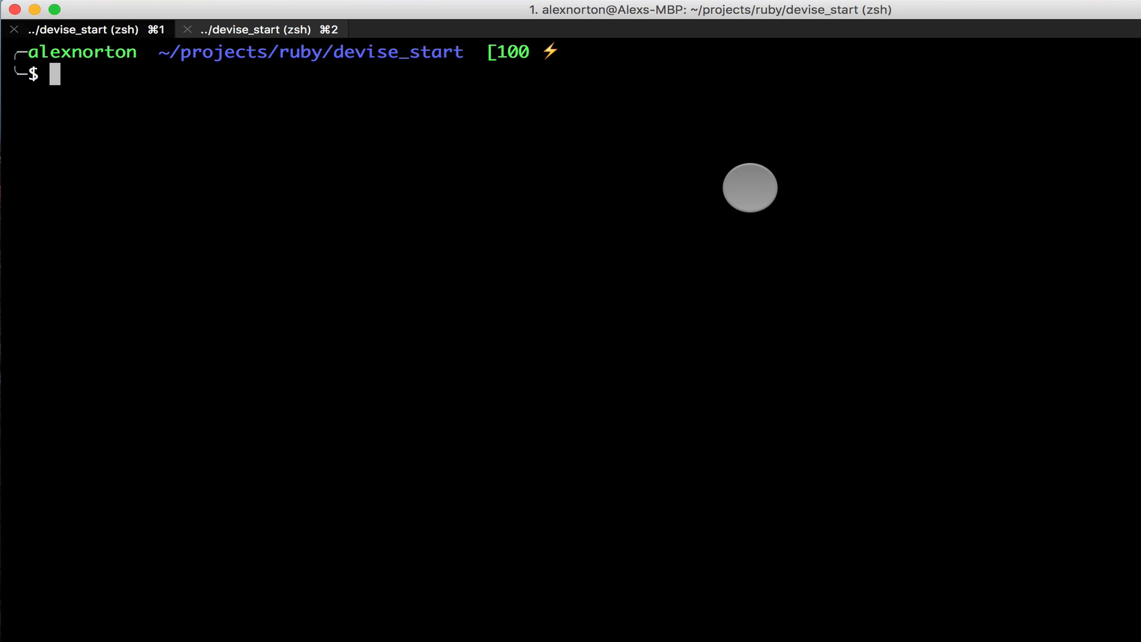
Add gem 'devise' to the Gemfile in vim and run bundle install
text(v)
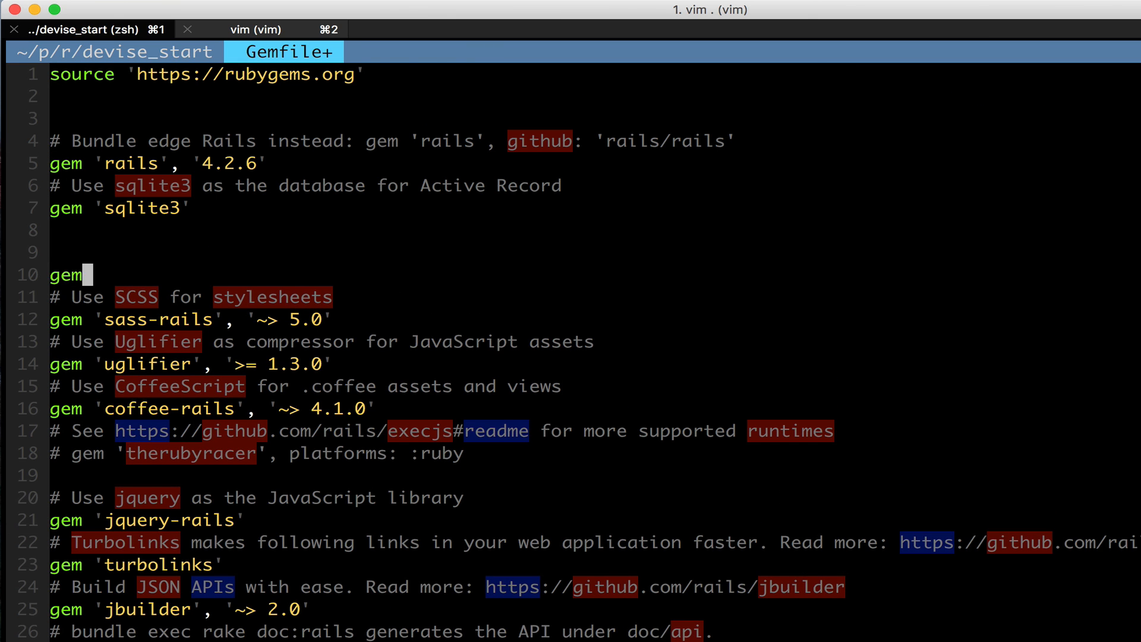
text('devise)
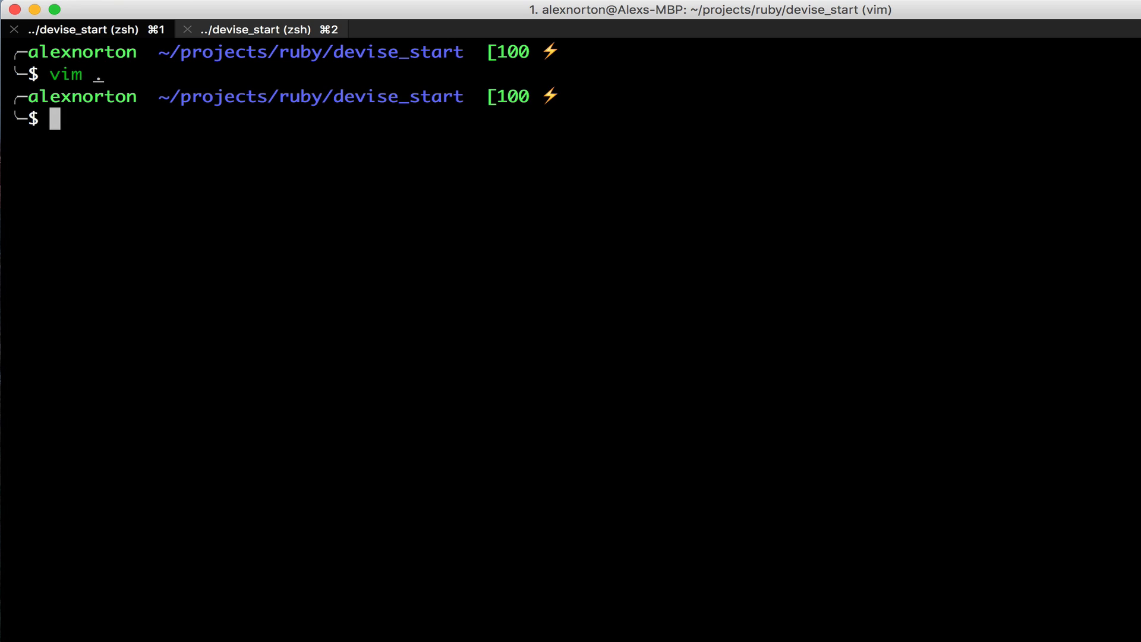
text(bundle install)
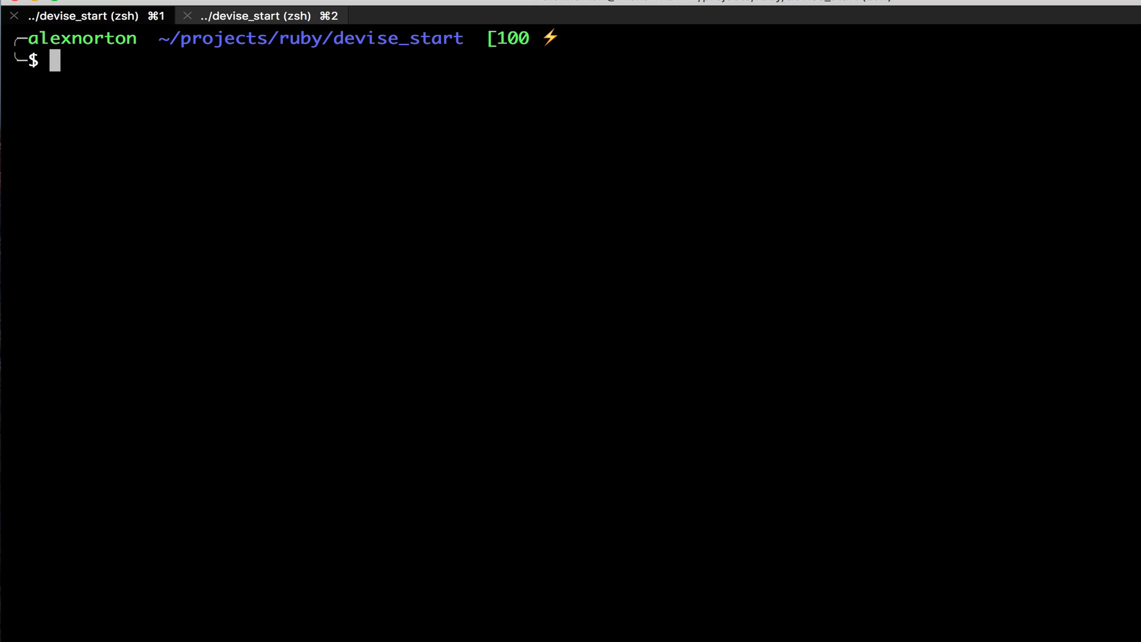
Run rails g devise:install and read through the printed setup notes
text(rail)
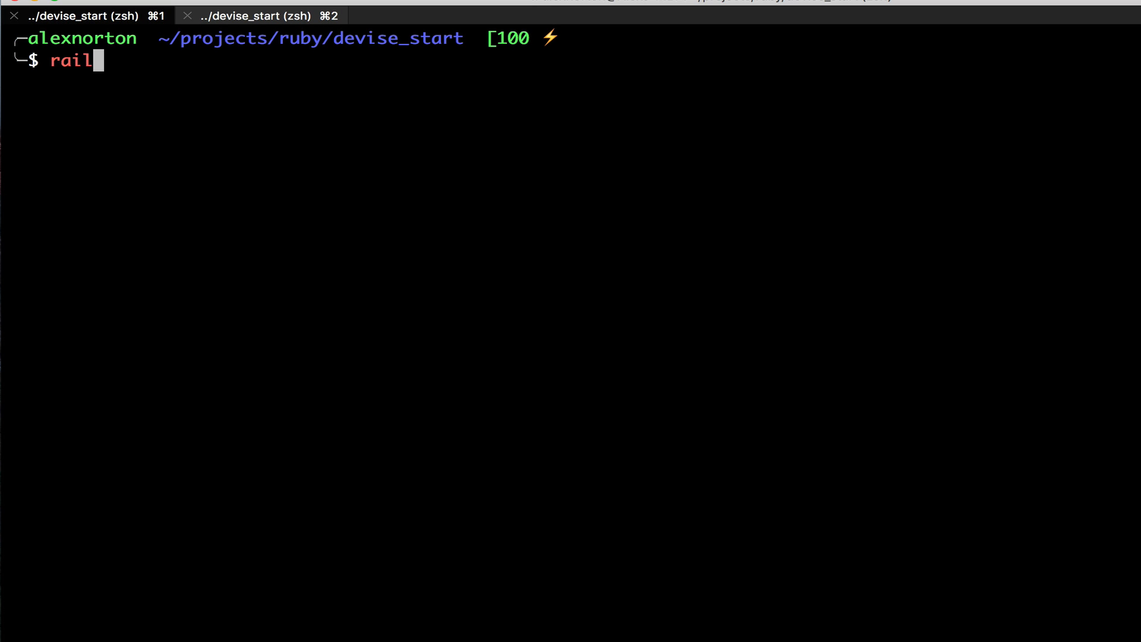
text(s g)
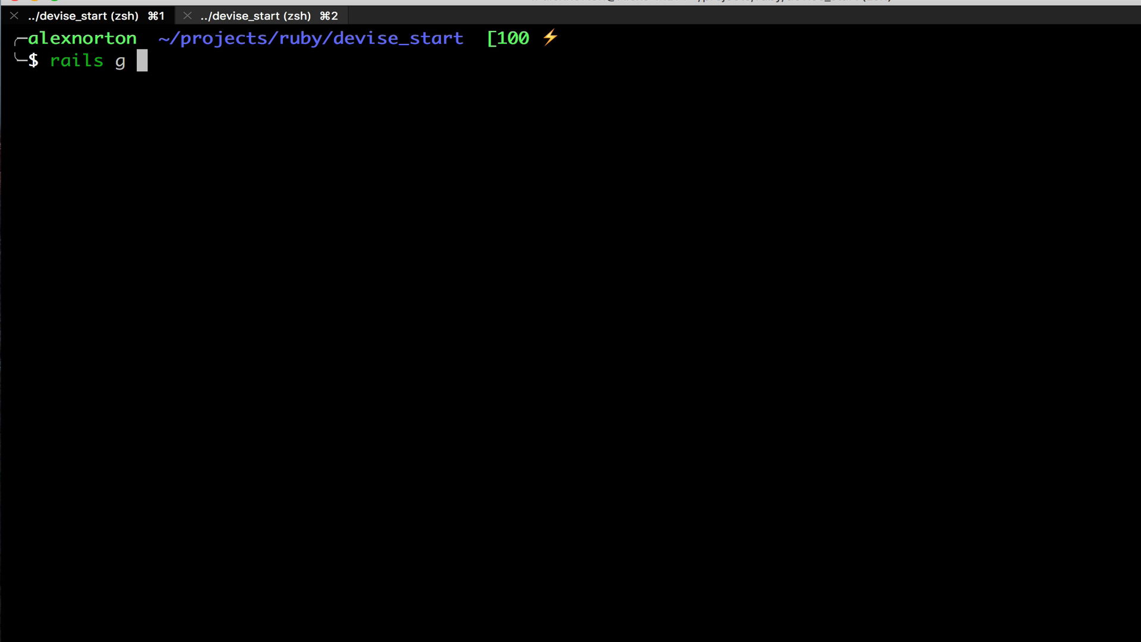
text(devise:insta)
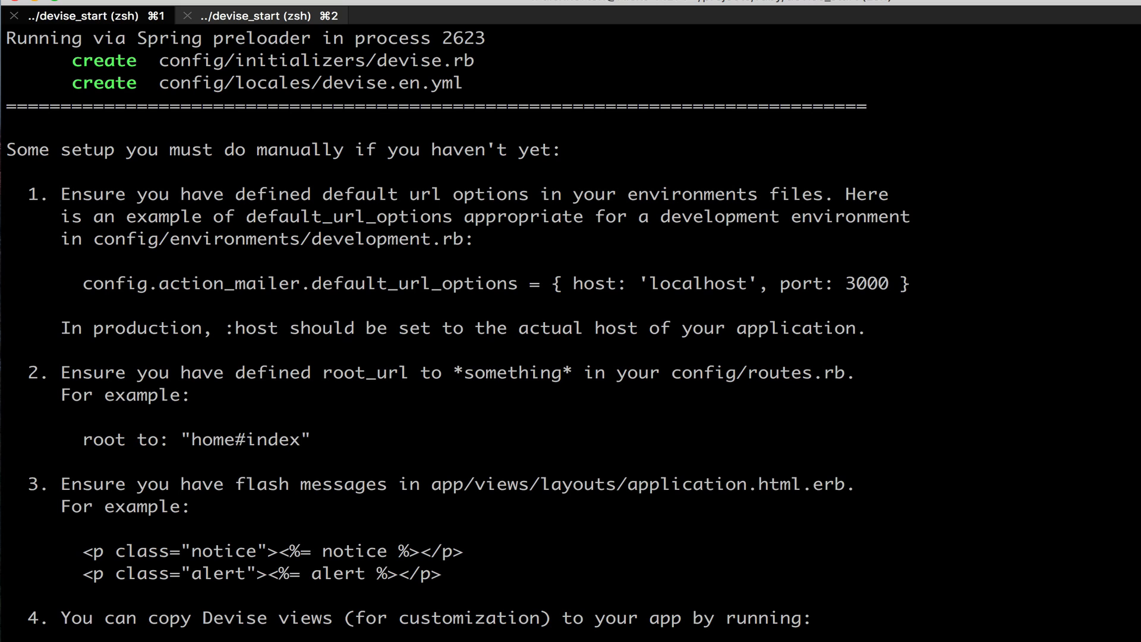
scroll(down, 3)
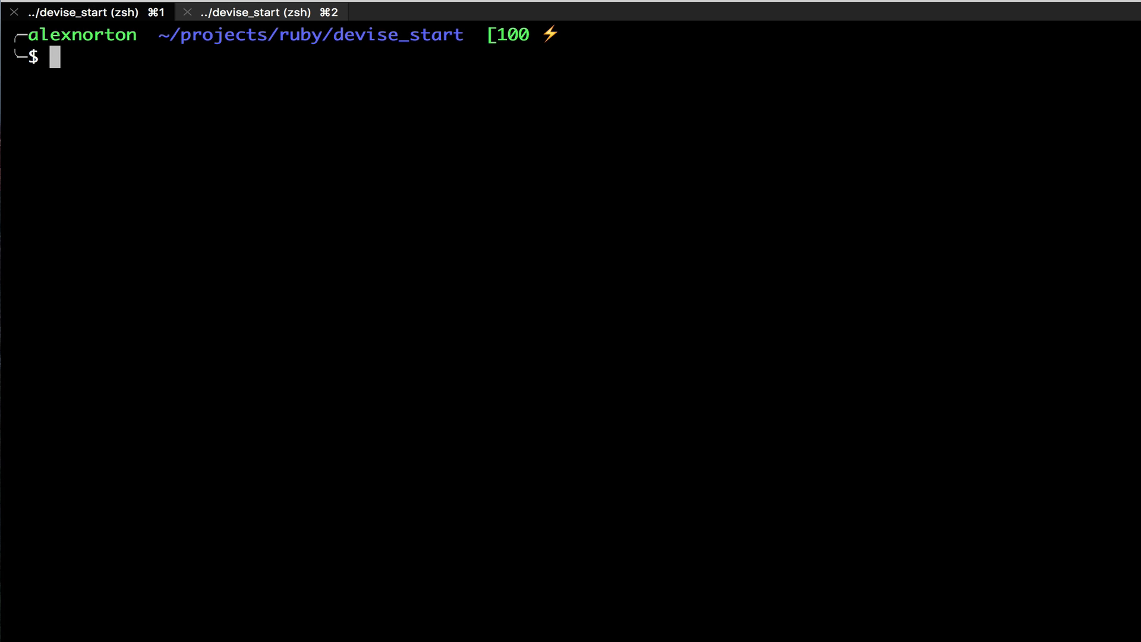
Run rails g controller Home index and bring up config/routes.rb
text(r)
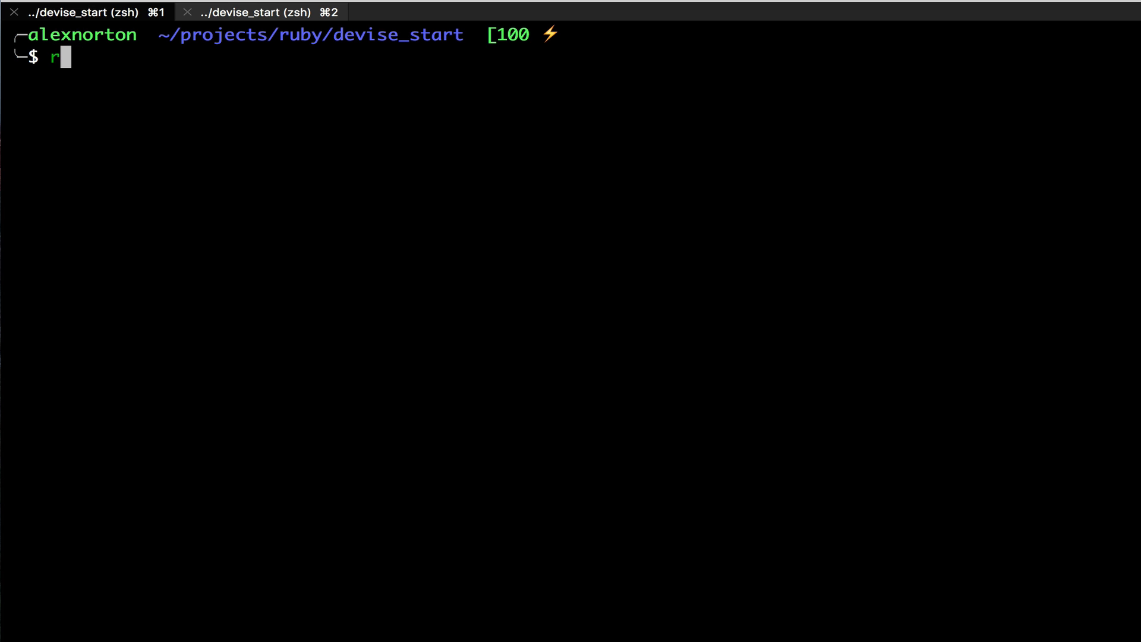
text(ails g)
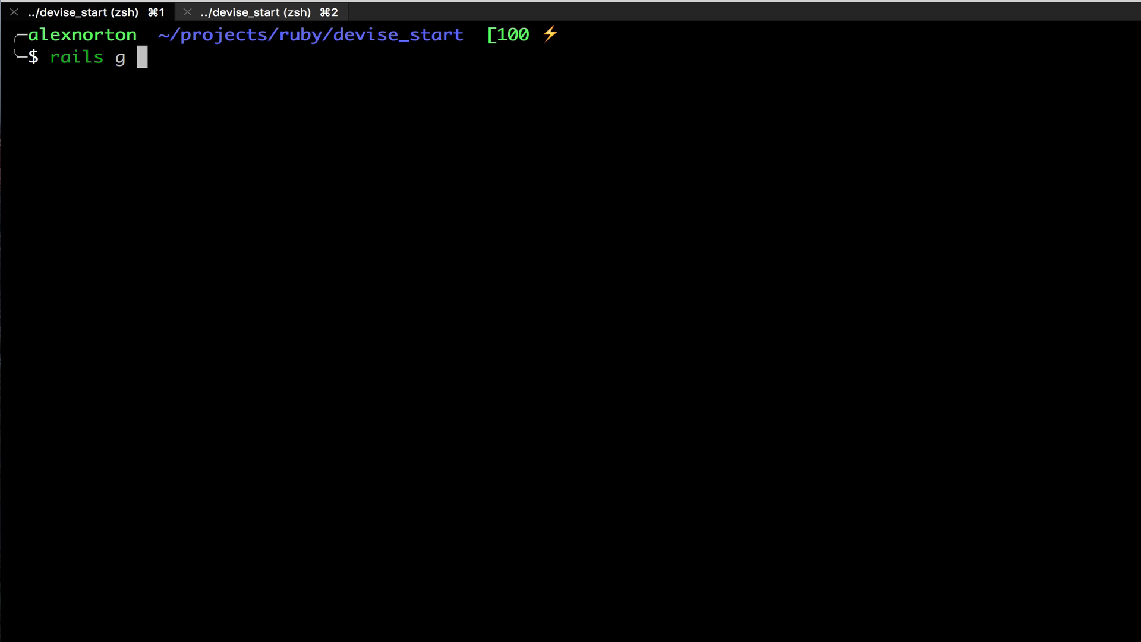
text(cont)
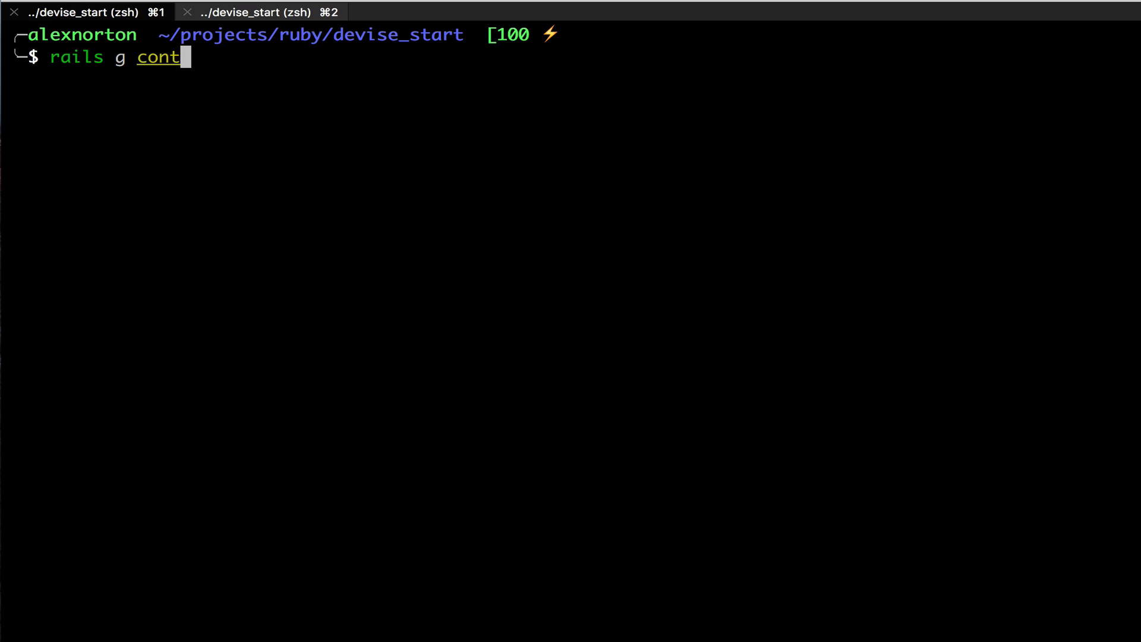
text(roller Home index)
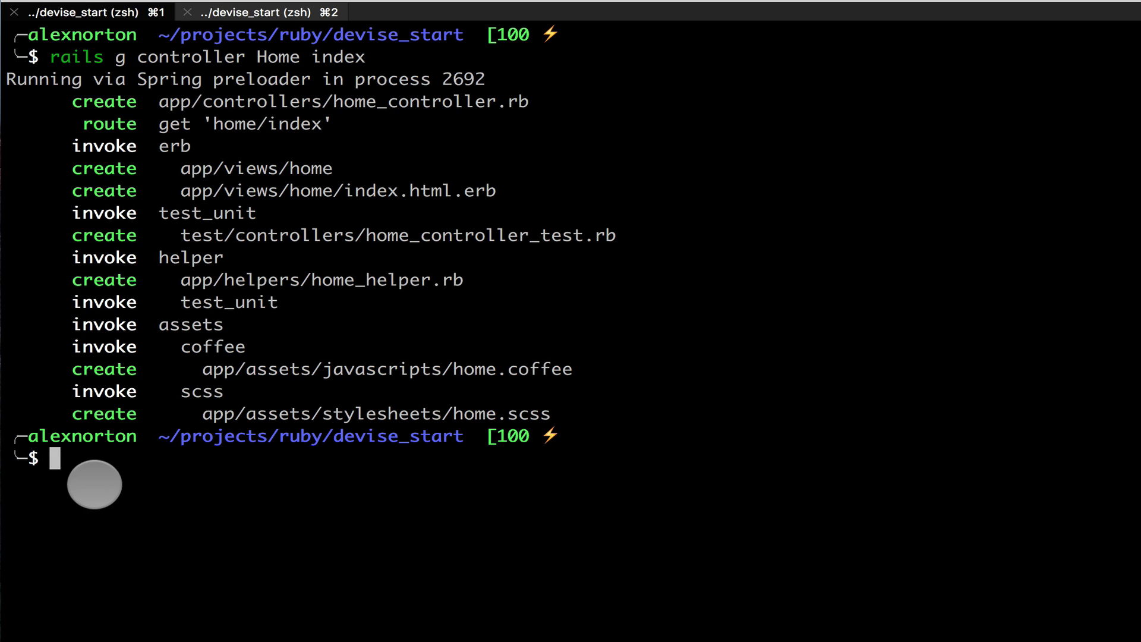
double_click(339, 190)
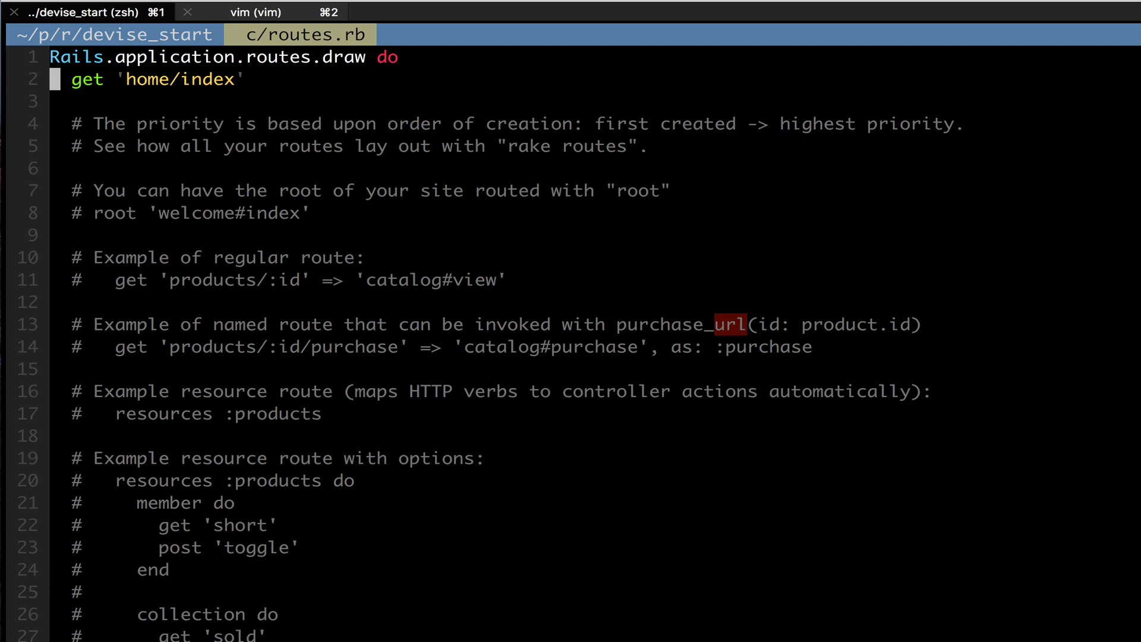
Set root 'home#index' in routes.rb, view the home index template, and return to zsh
text(root 'ho')
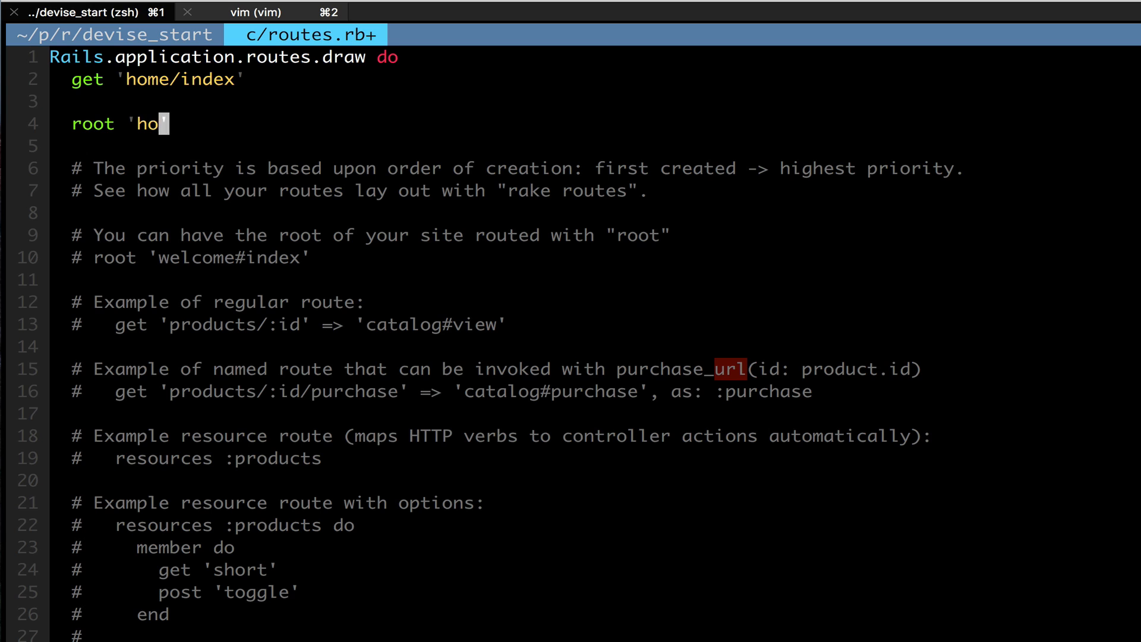
text(me#)
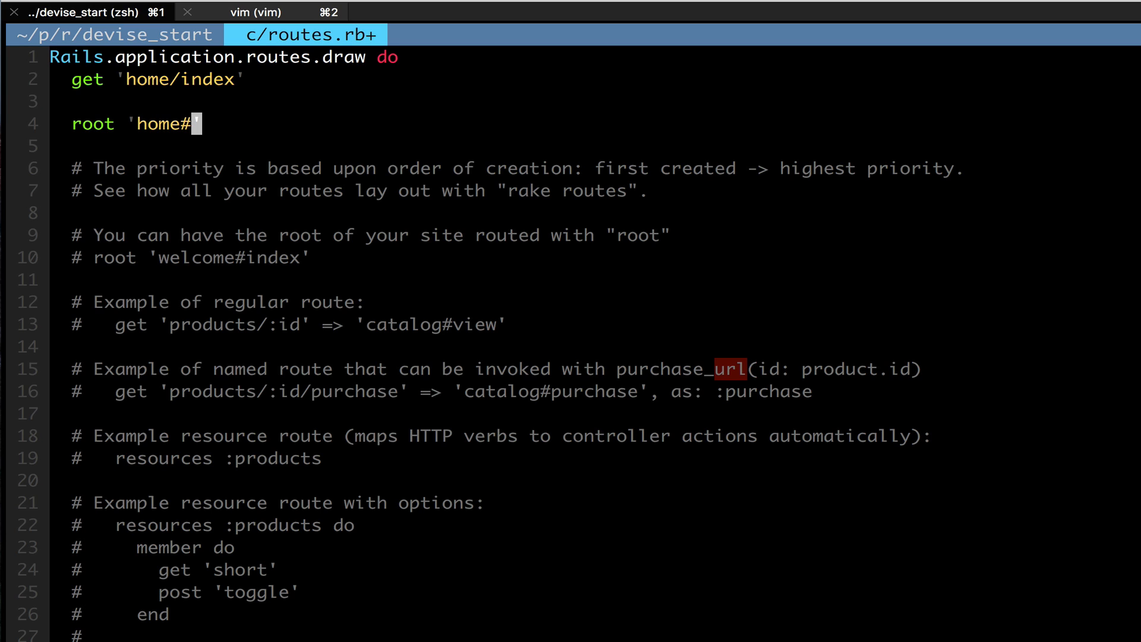
text(index)
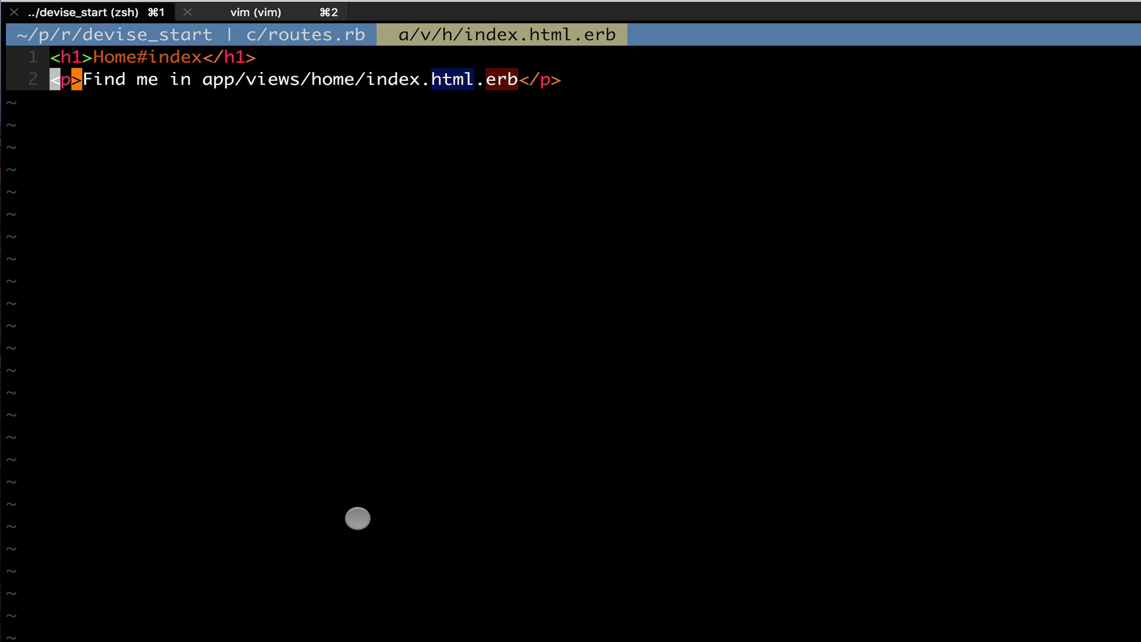
click(87, 12)
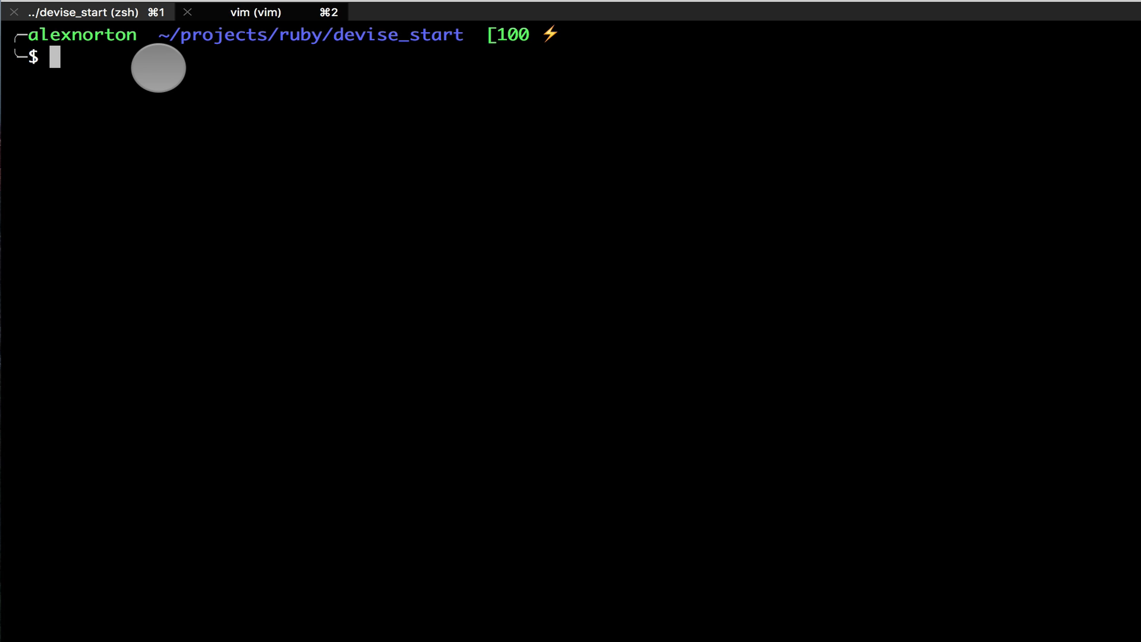
Run rails g devise User to generate the Devise User model
text(rails)
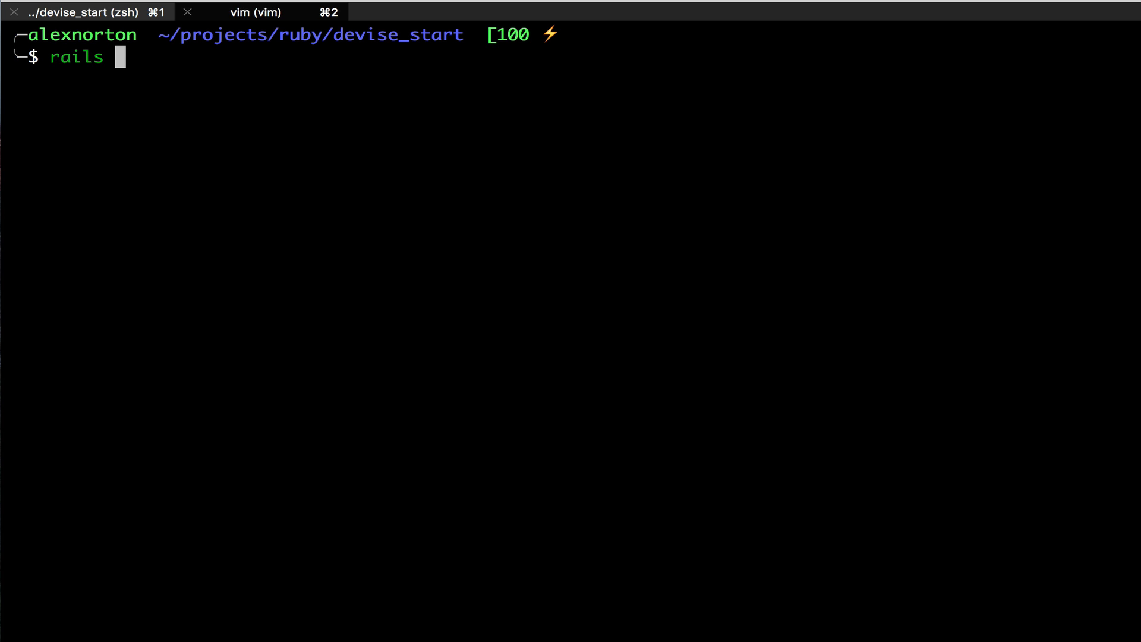
text(g devise)
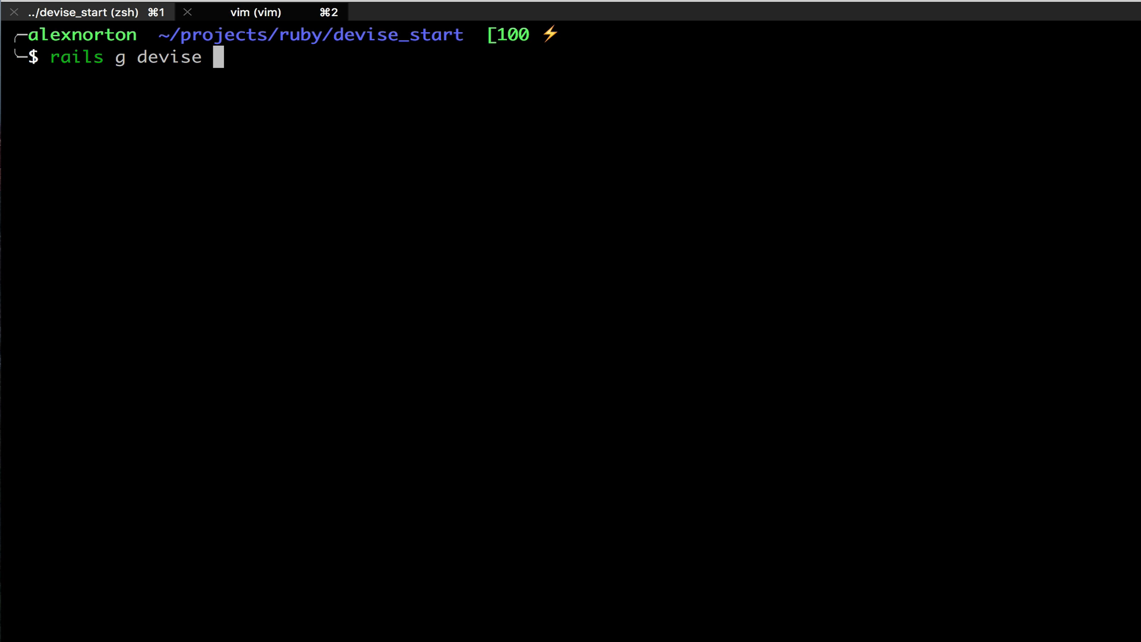
text(User)
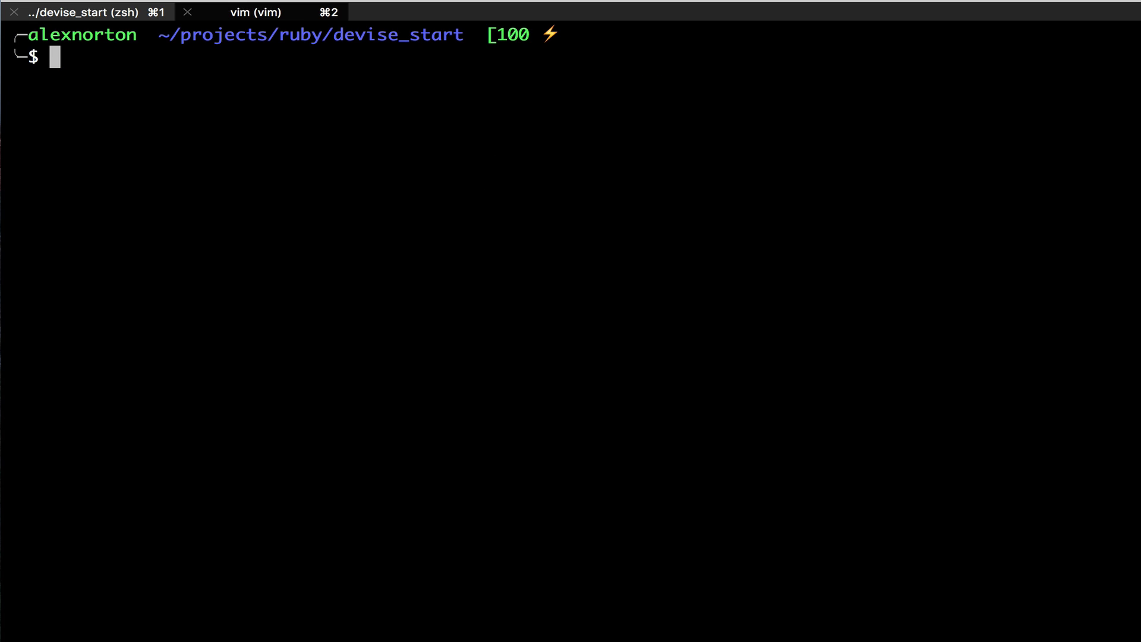
Run rake routes to review the Devise user routes, then start vim again
text(rake routes)
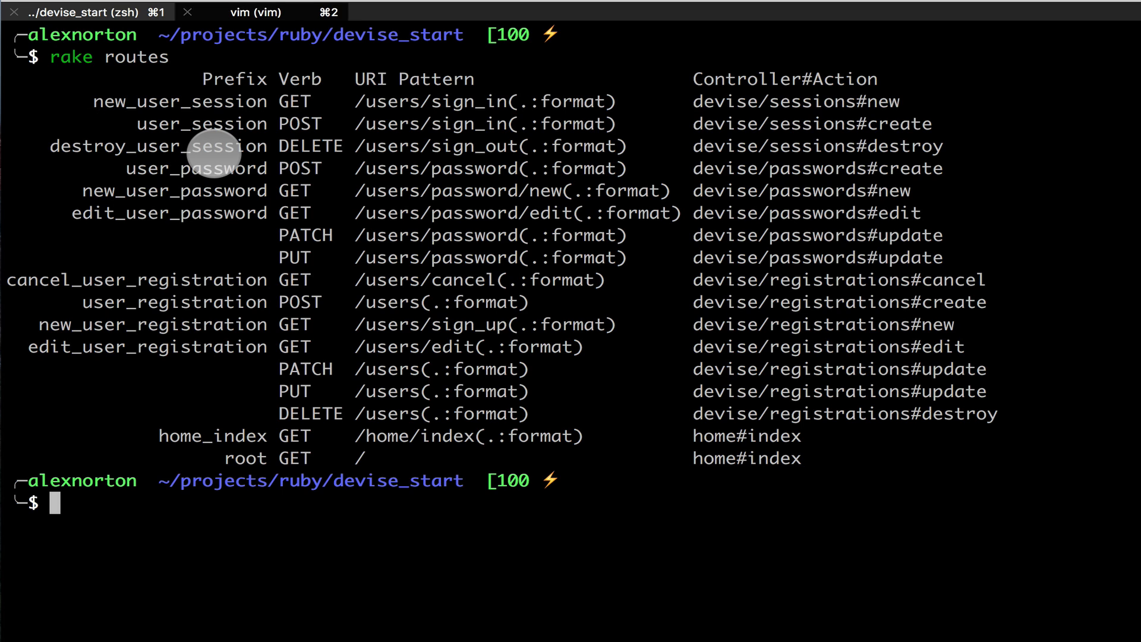
mouse_move(136, 285)
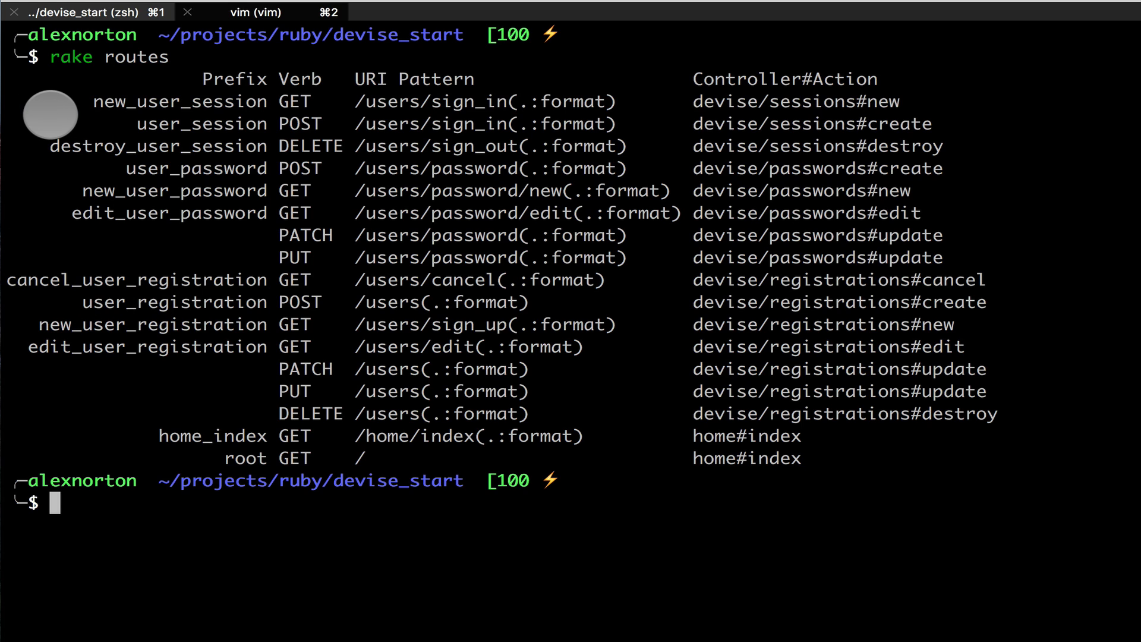
mouse_move(237, 106)
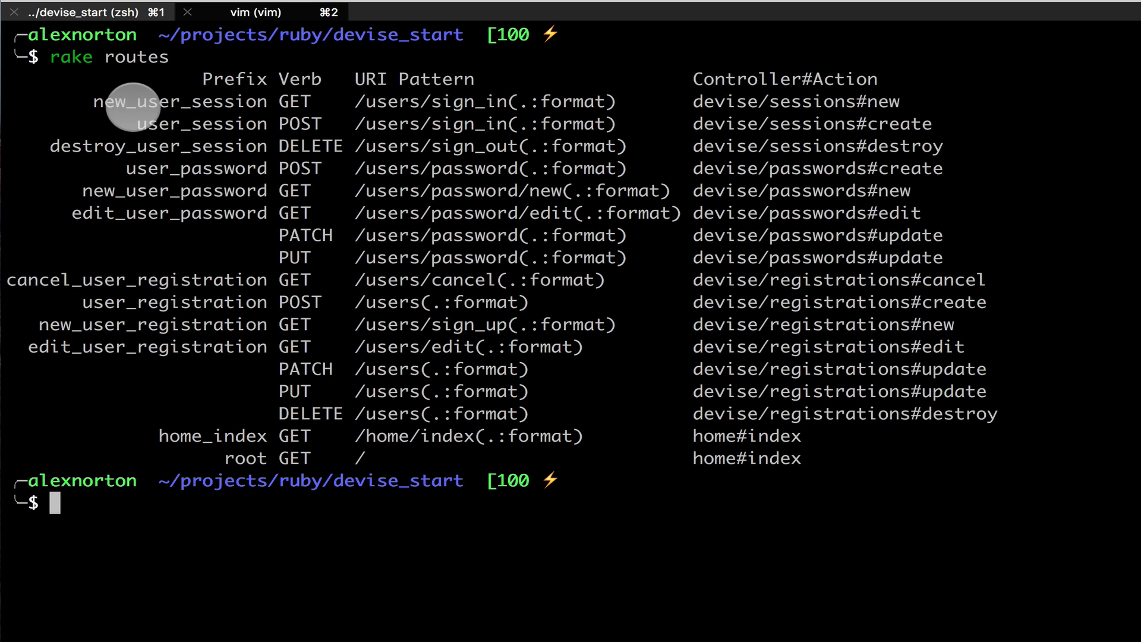
mouse_move(151, 124)
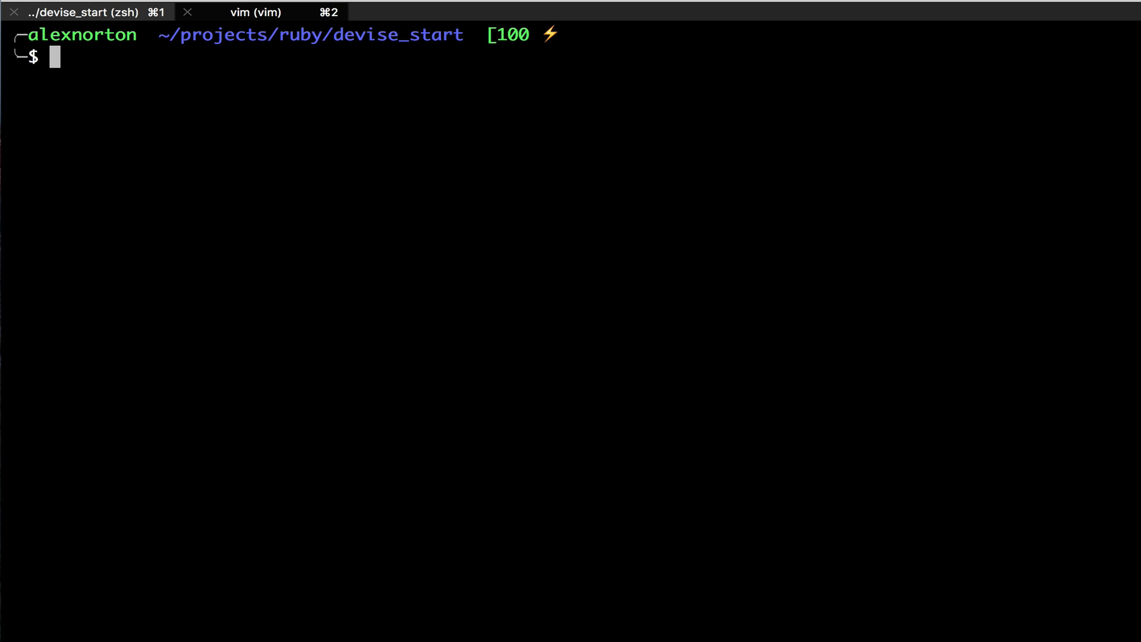
text(vim)
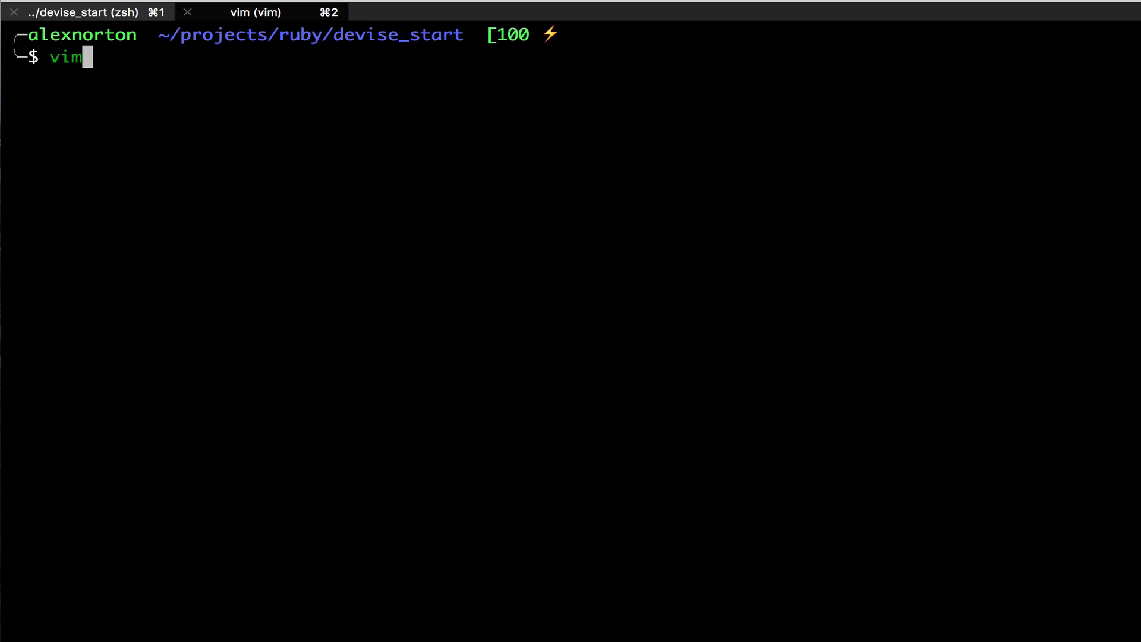
key(enter)
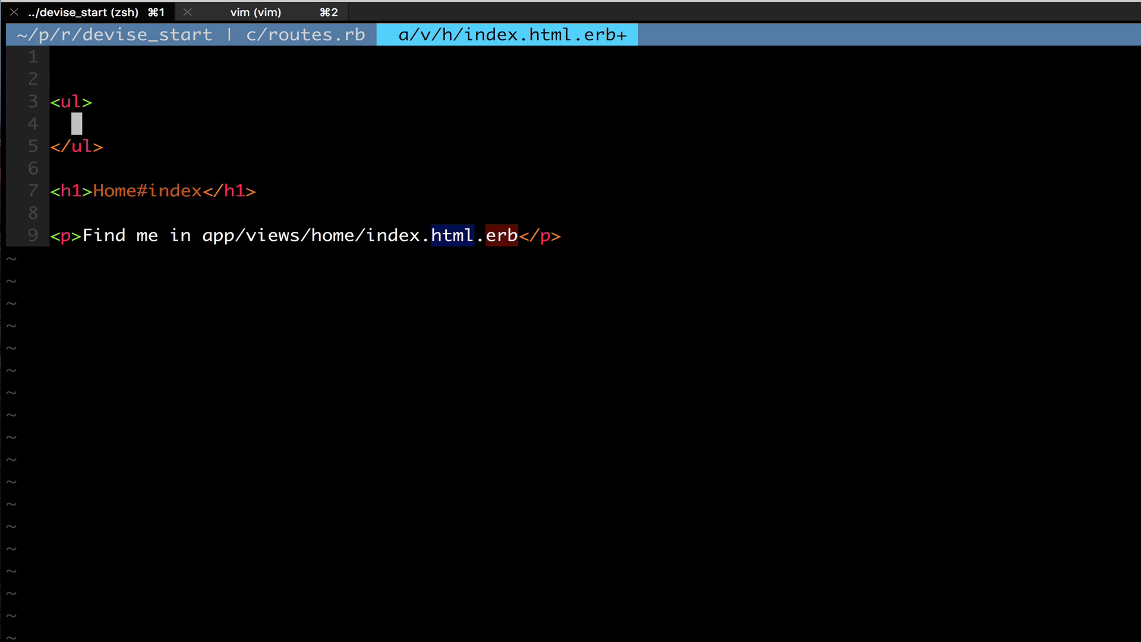
Add an <% if user_signed_in? %> block with else and end to index.html.erb
text(<% if  %>)
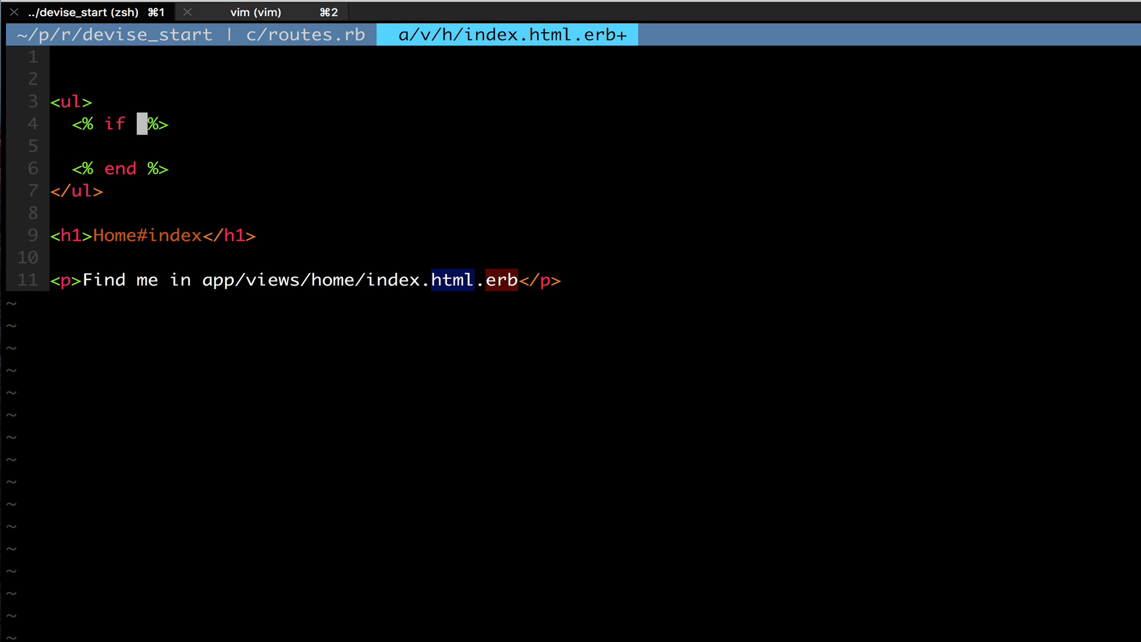
text(user_signed)
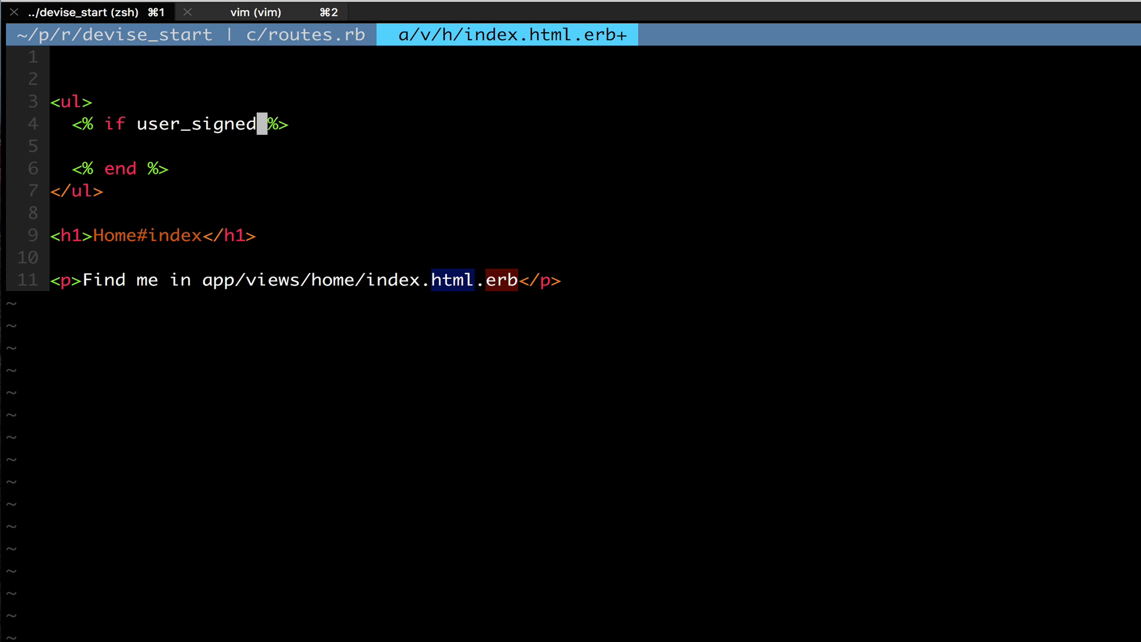
text(_in?)
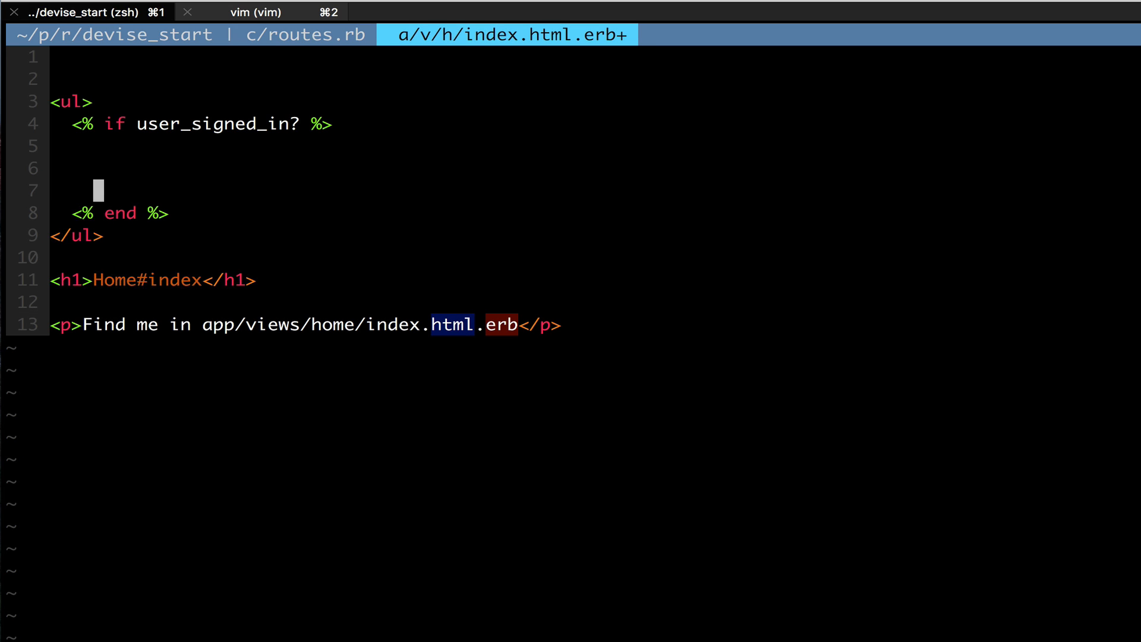
text(%)
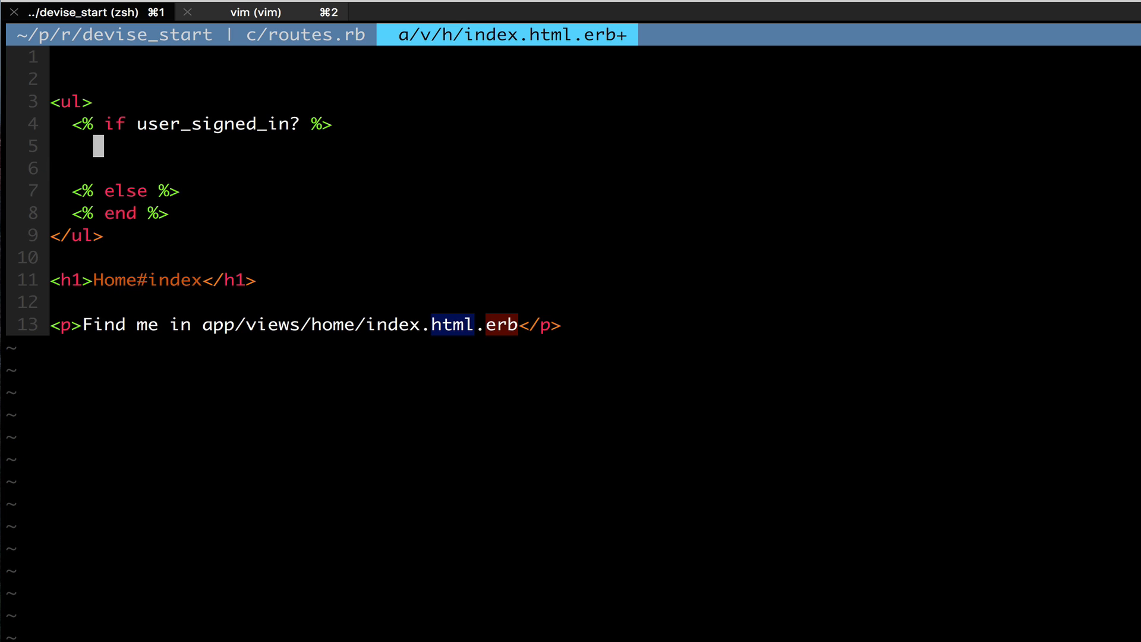
Add an <li> link_to "Sign Out", destroy_user_session_path, method: :delete in the signed-in branch
text(<li></li>)
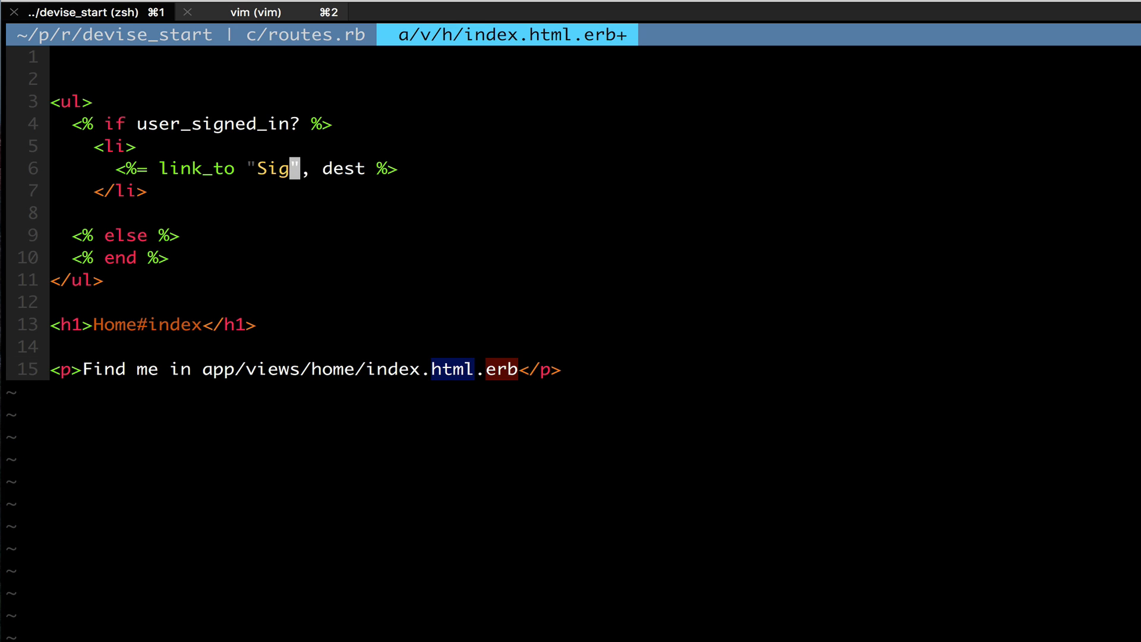
text(n Out)
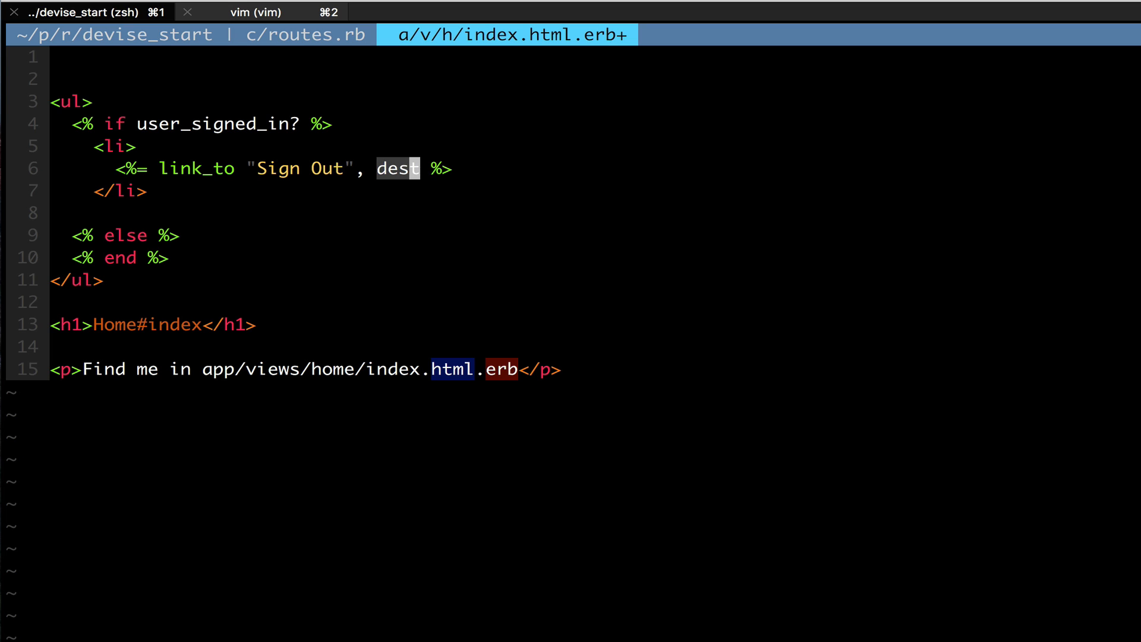
text(roy_us)
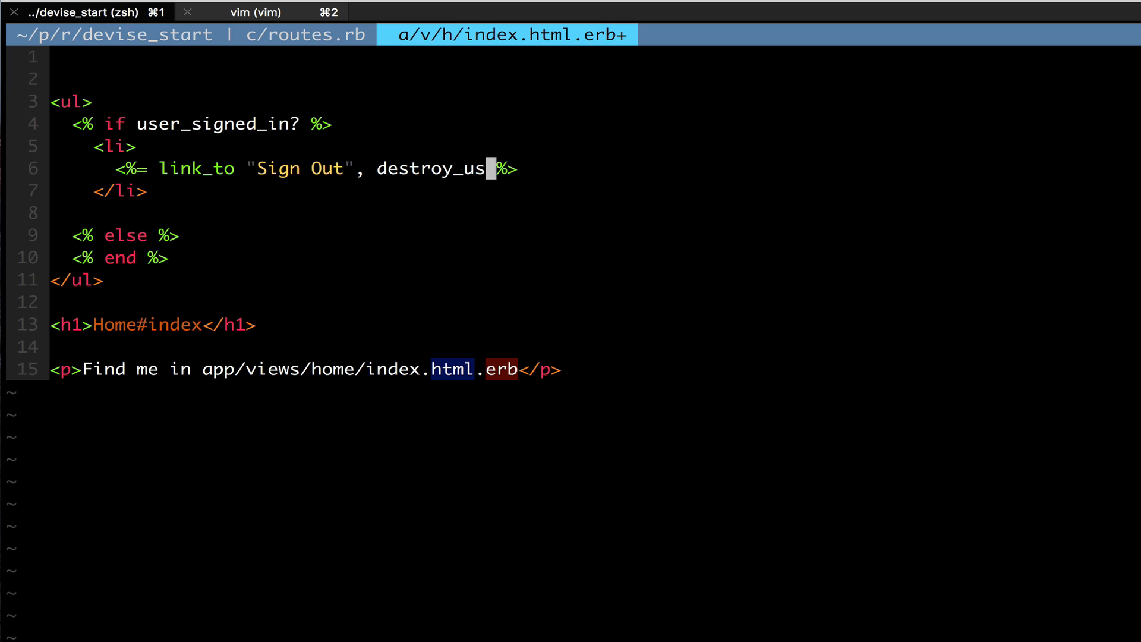
text(session)
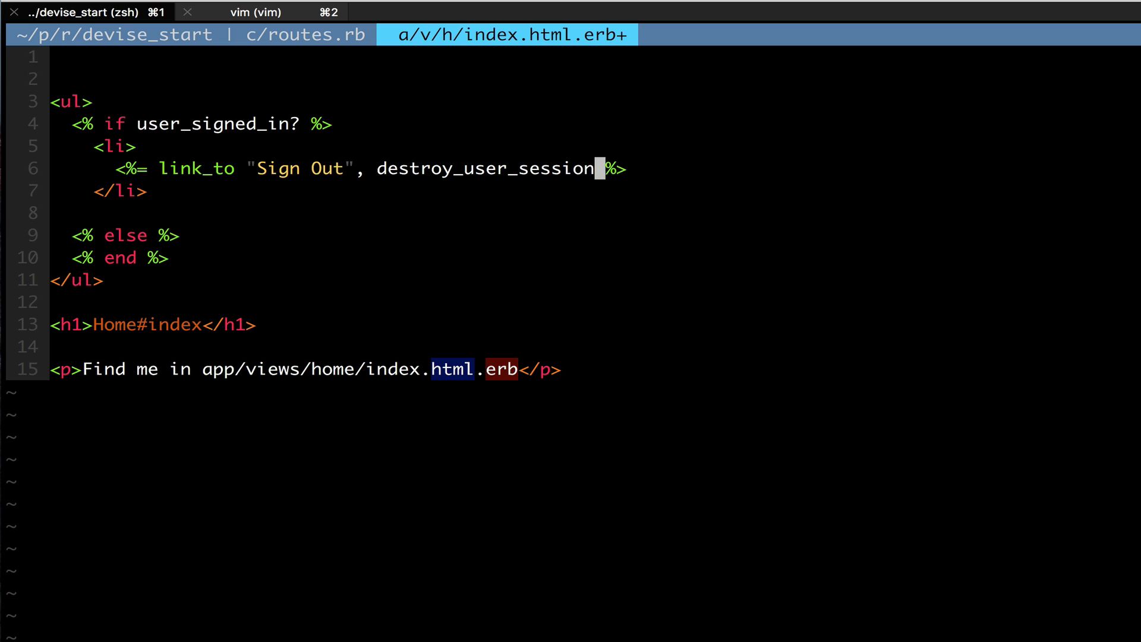
text(_path)
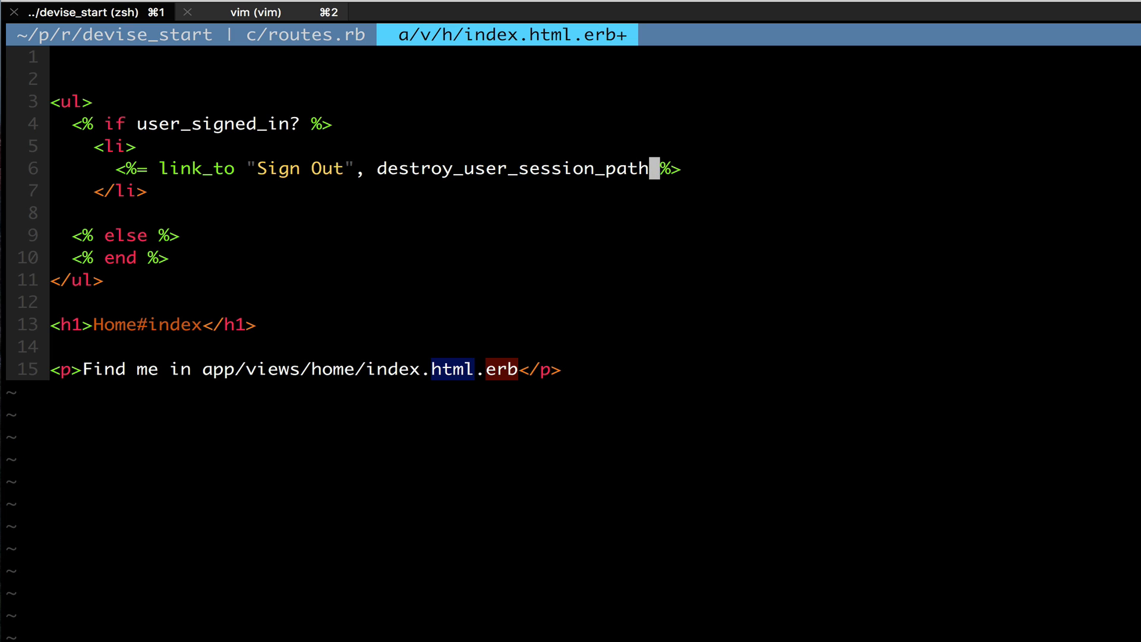
text(,)
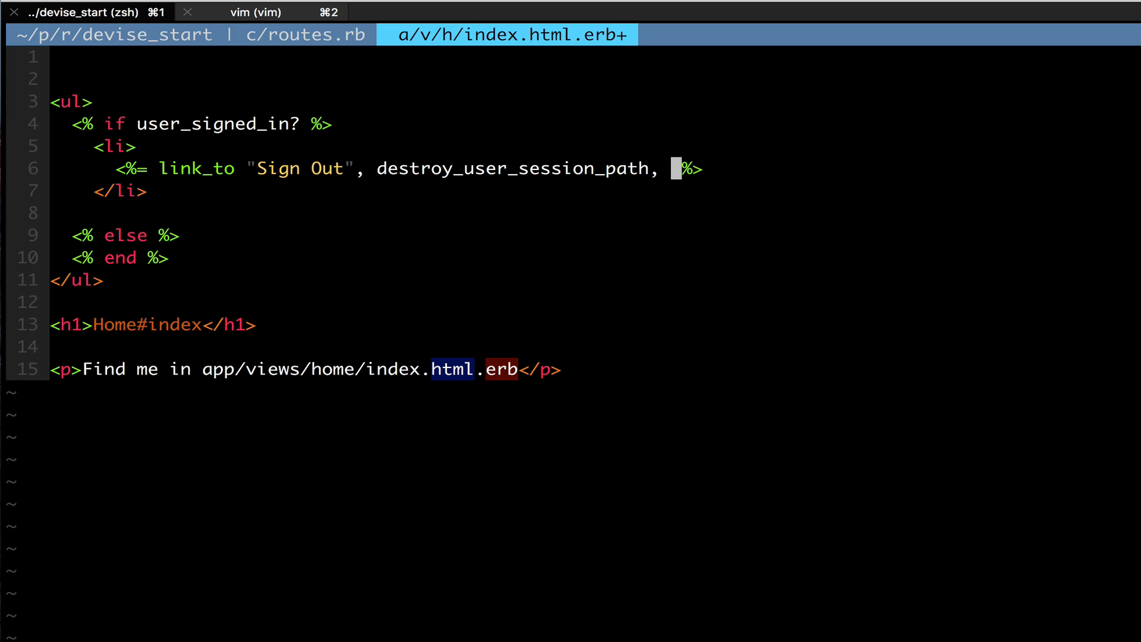
text(method: :)
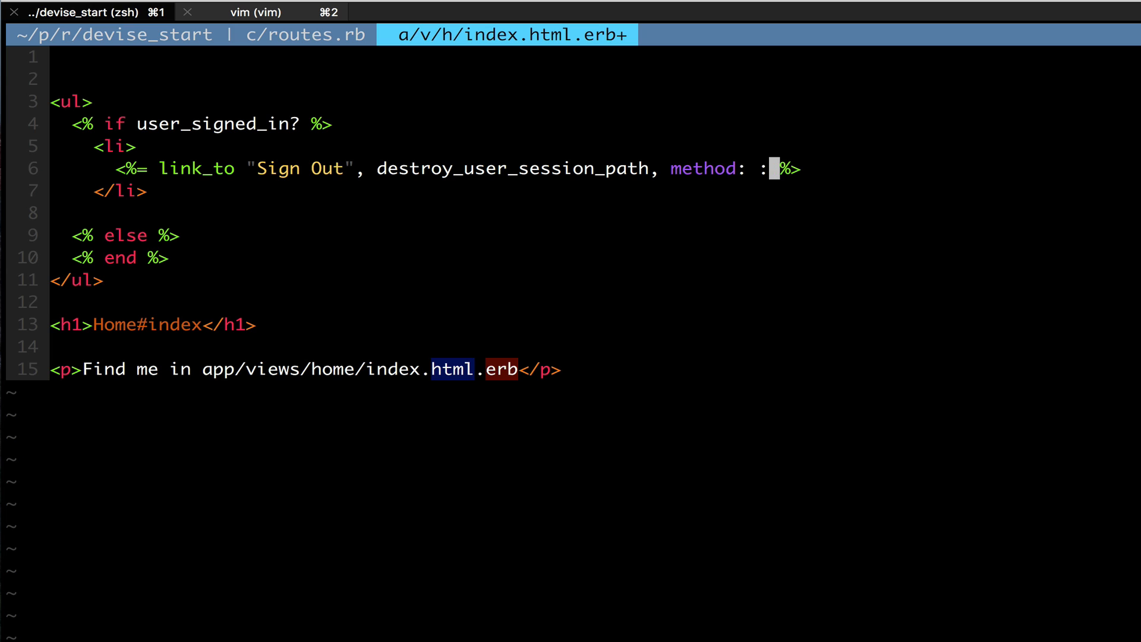
text(delete)
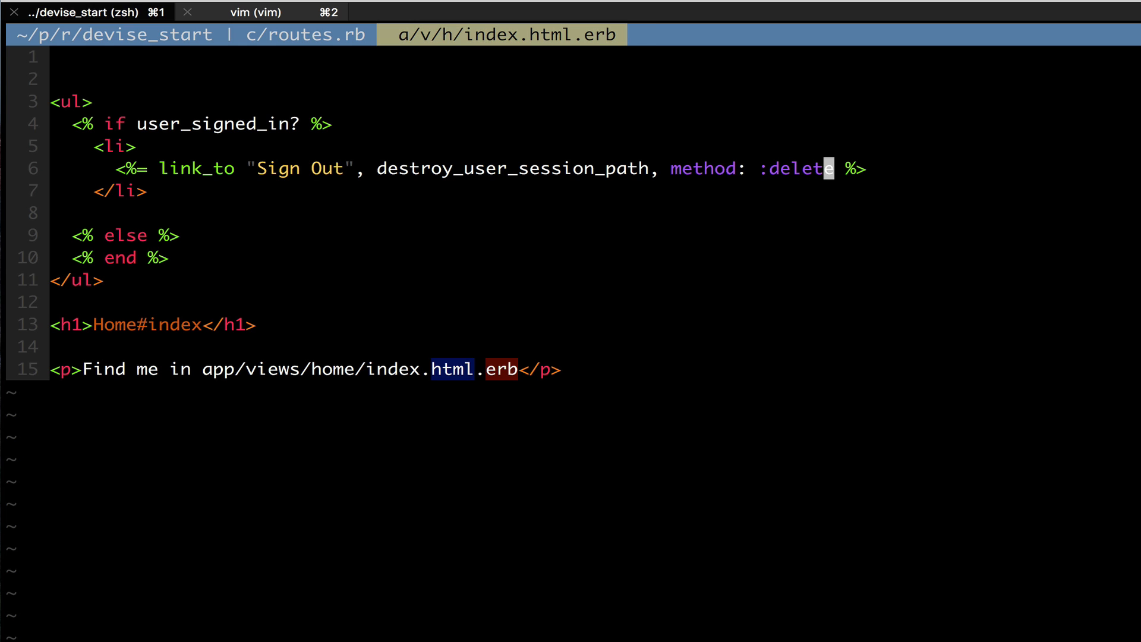
key(dd)
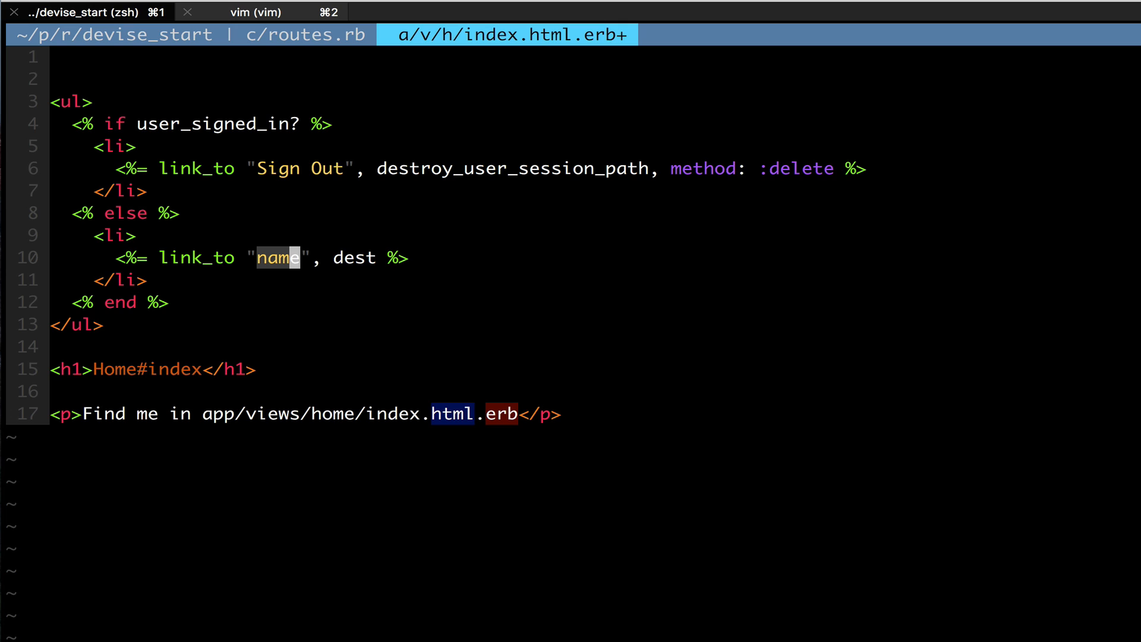
Add a link_to "sign in", new_user_session_path item in the else branch
text(sign in)
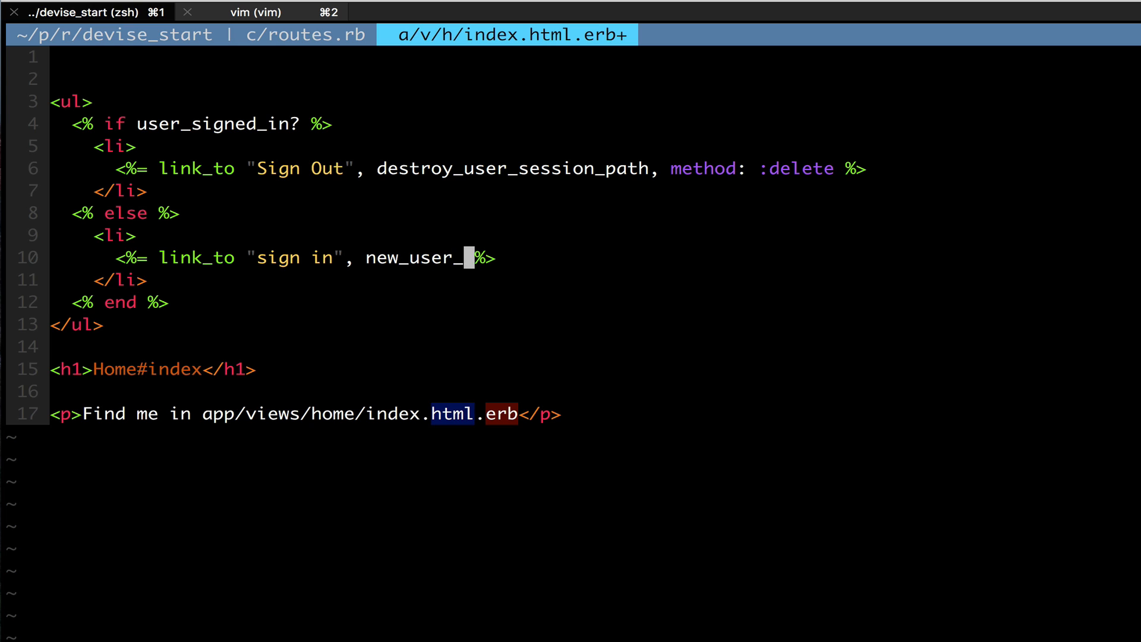
text(session_path)
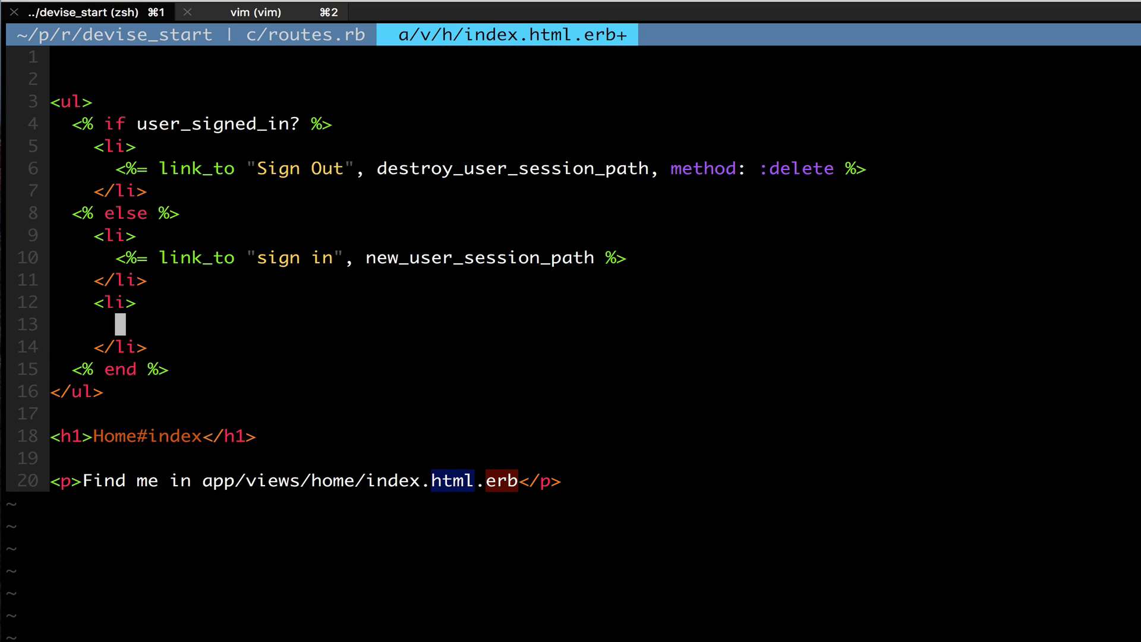
text(lt)
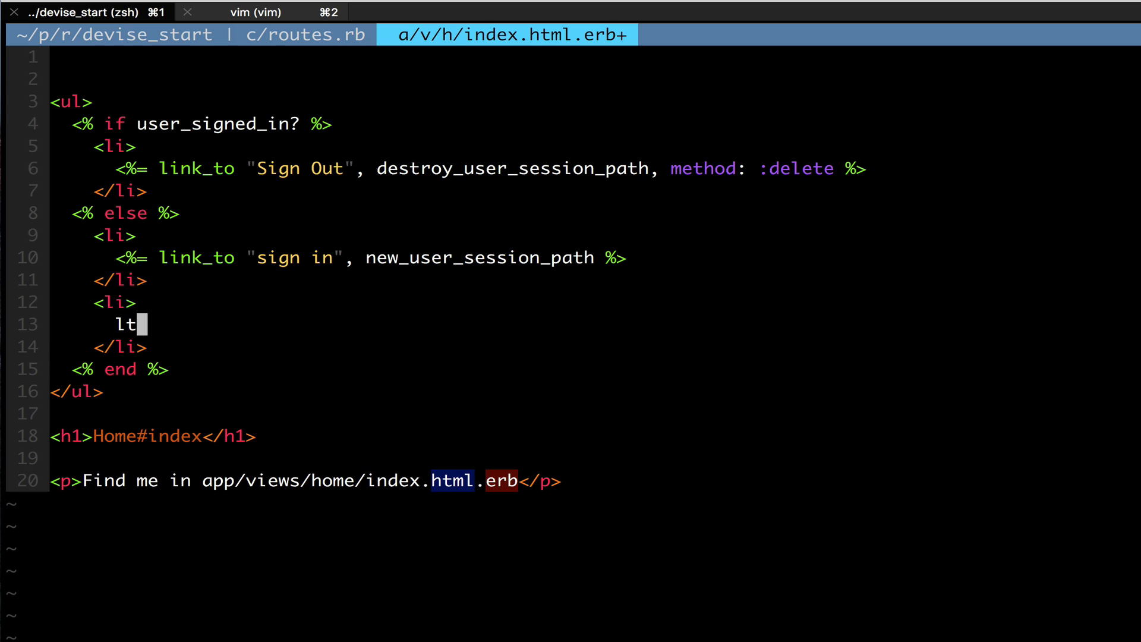
Add a link_to "sign UP", new_user_registration_path item and save the view
text(<%= link_to "sign ", dest %>)
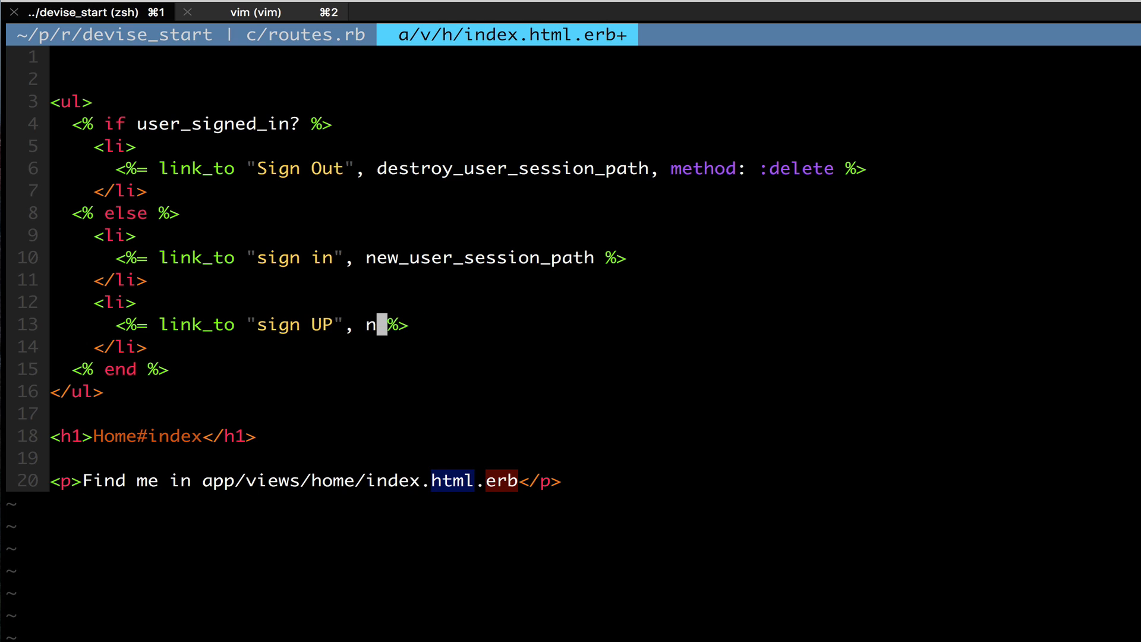
text(ew_user_reg)
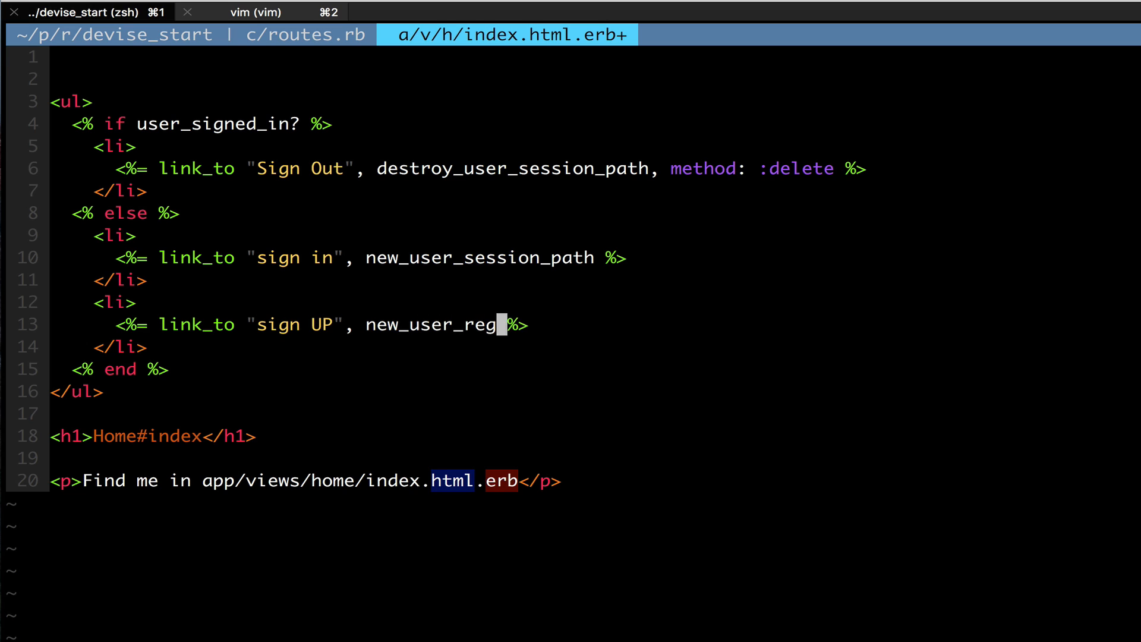
text(istration_path)
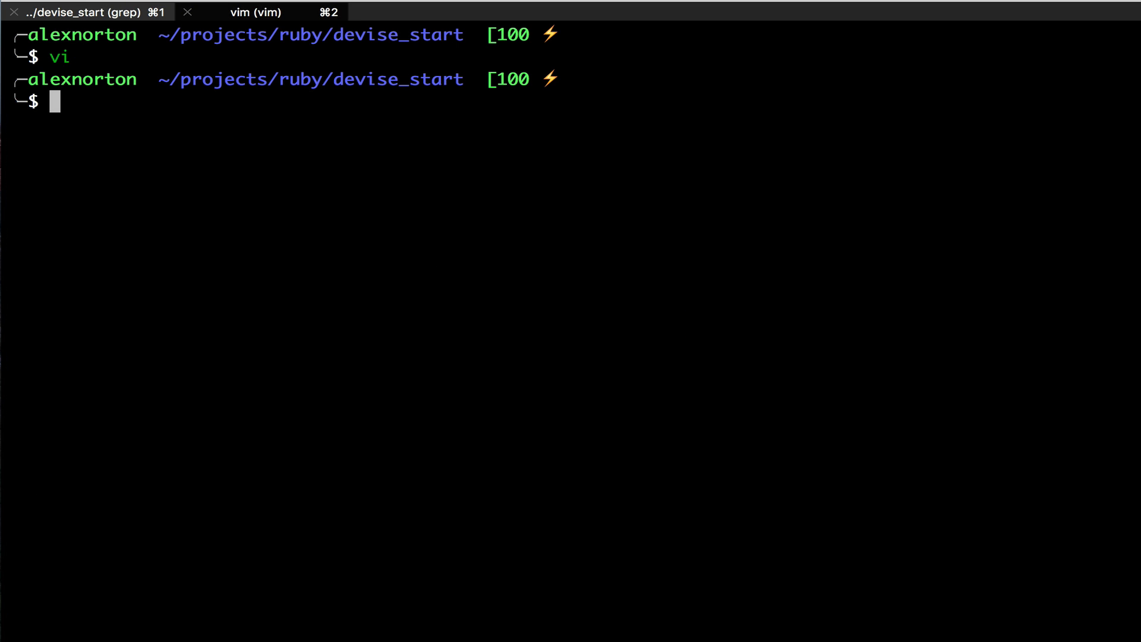
Launch the Rails development server with rails s for the devise_start project
text(rails s)
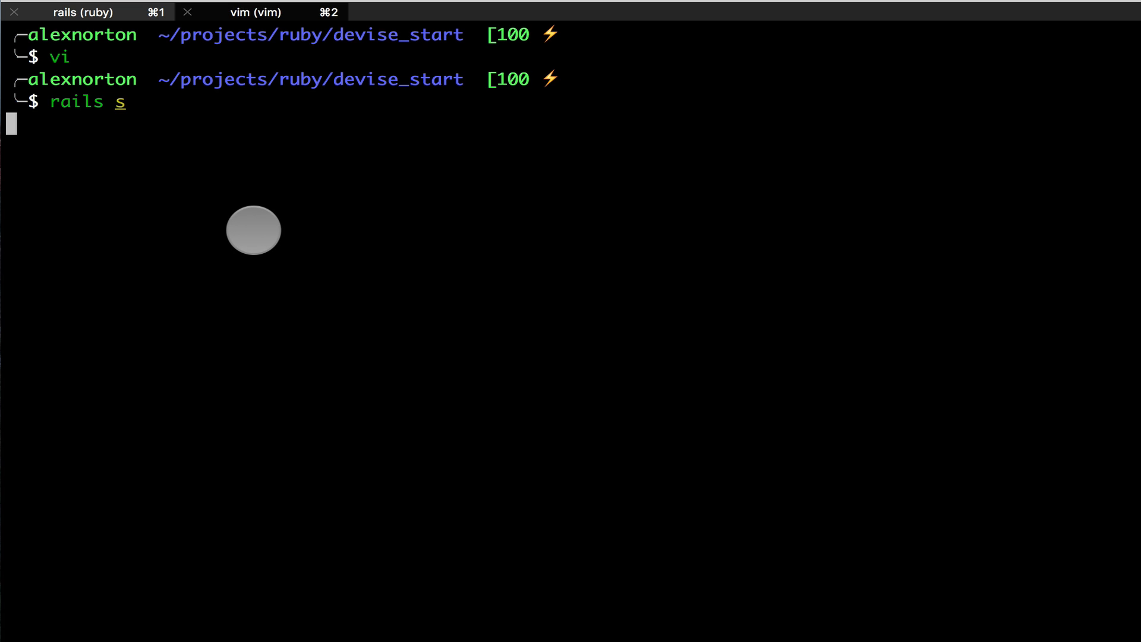
key(enter)
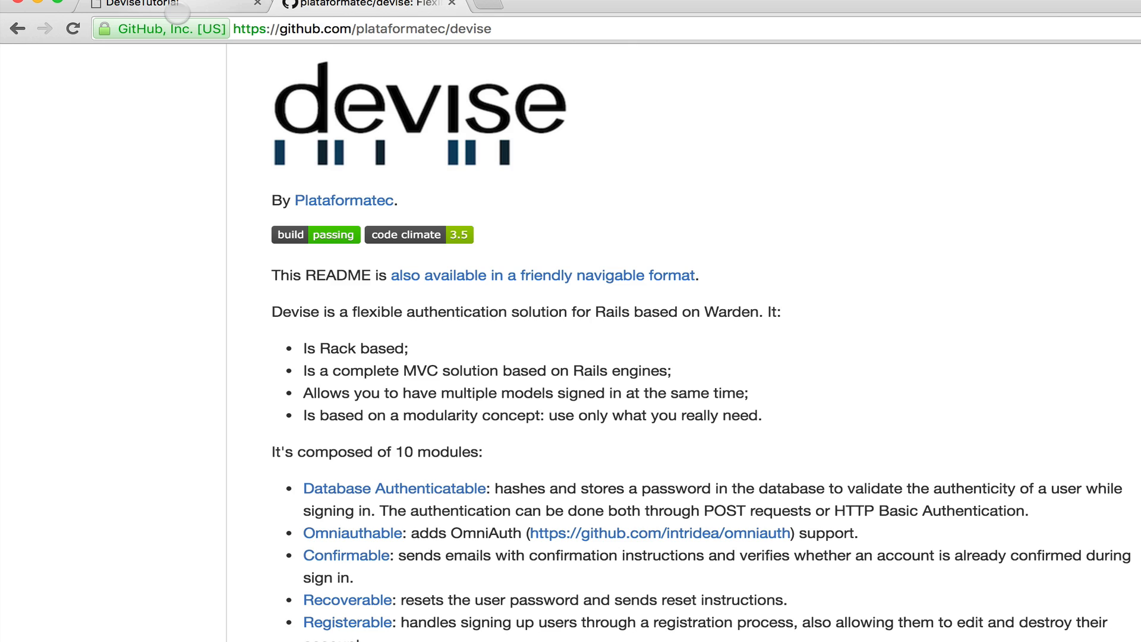
click(168, 5)
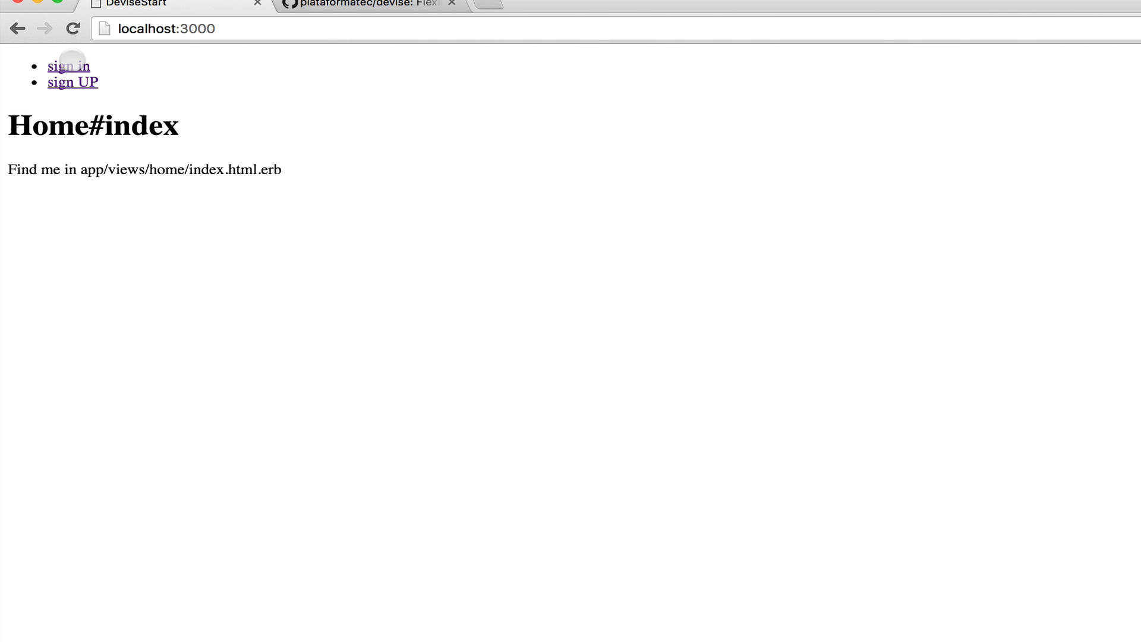
click(72, 82)
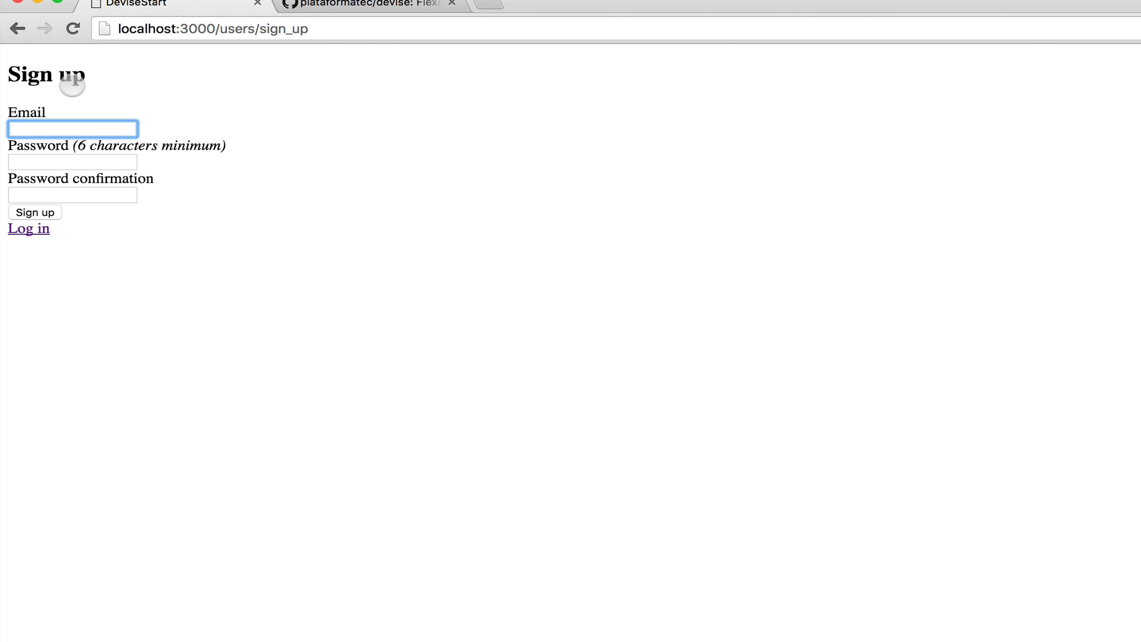
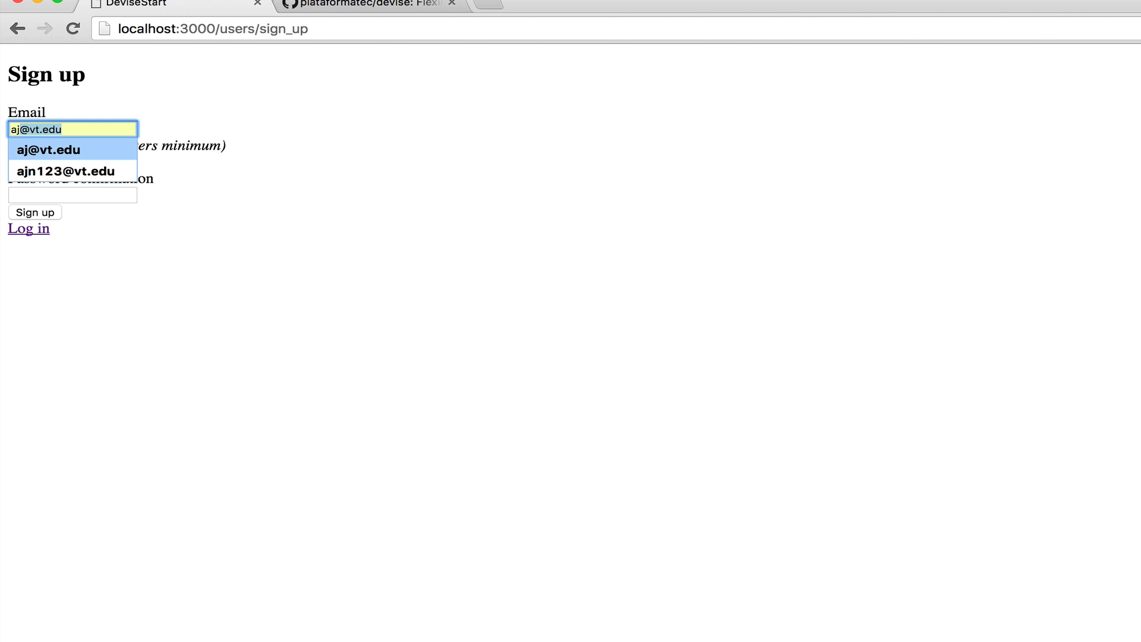
text(••)
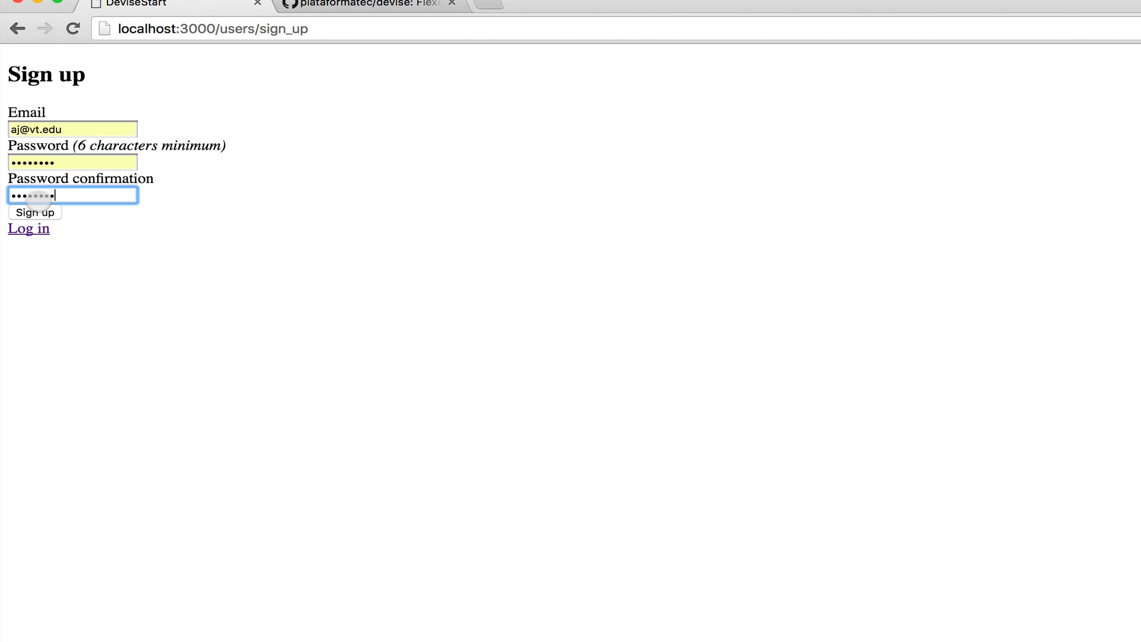
click(35, 211)
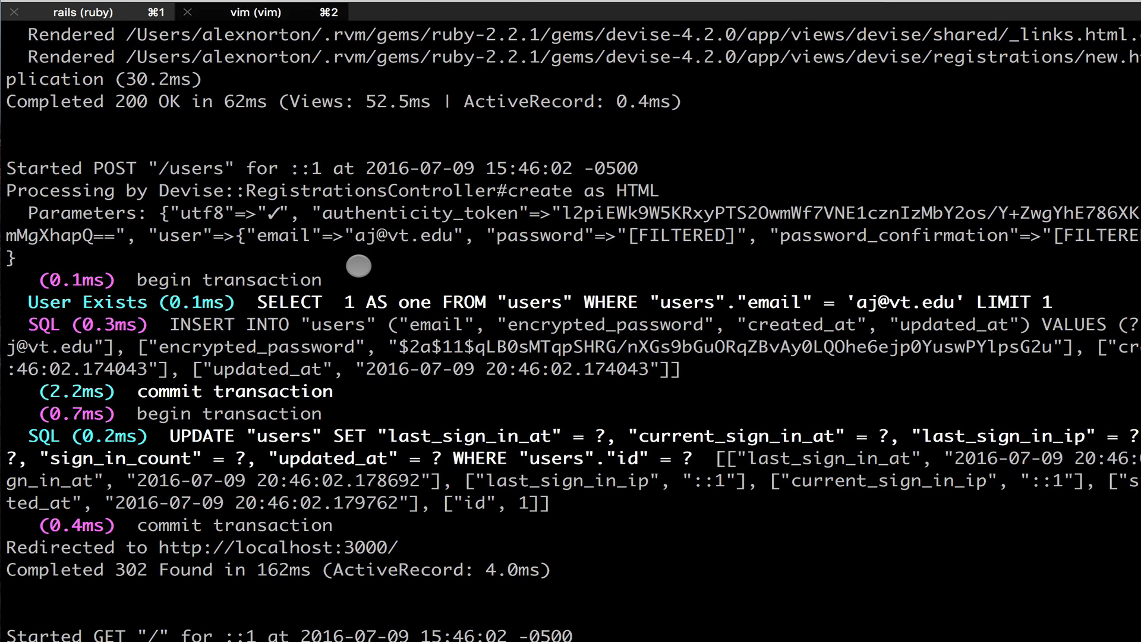
Add <li><%= current_user.email %></li> after the Sign Out item in the home view
click(316, 9)
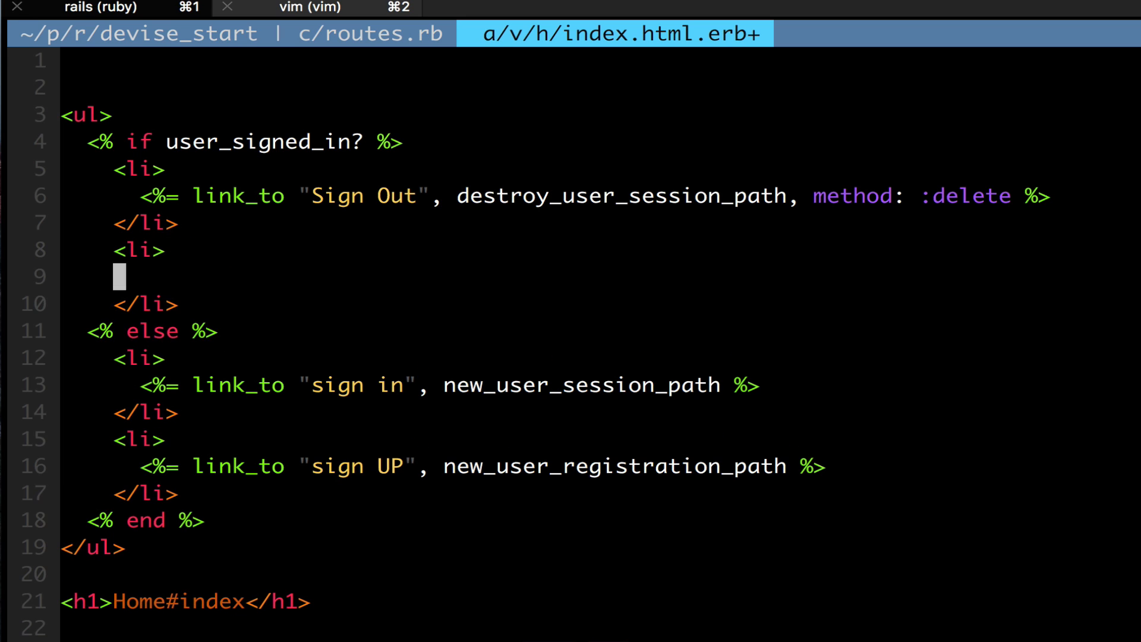
text(<%=  %>)
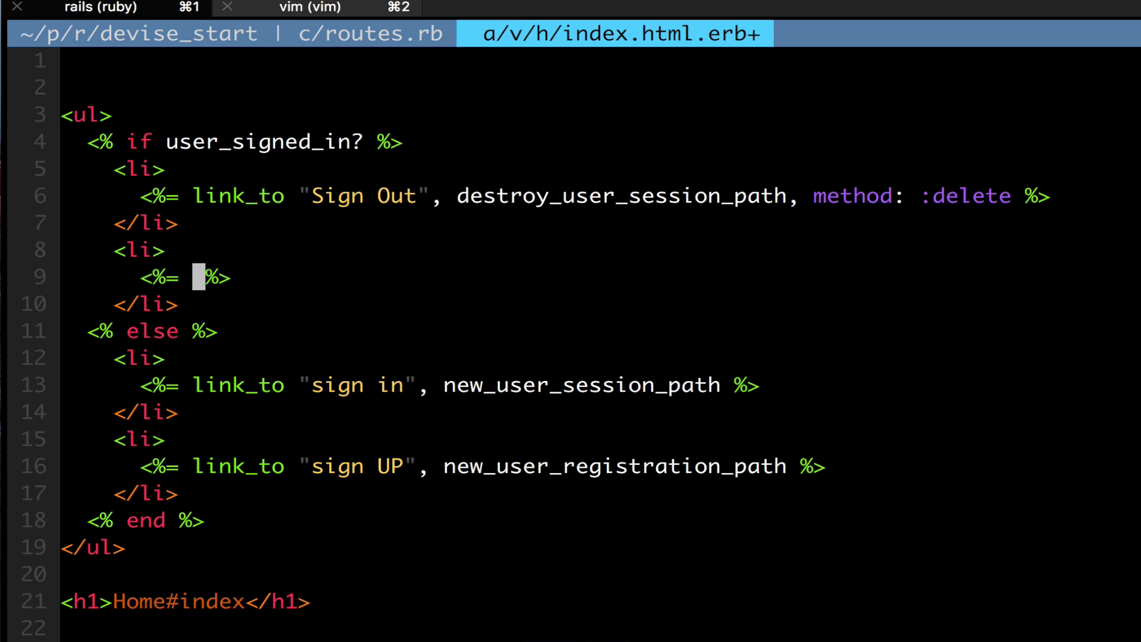
text(current_user)
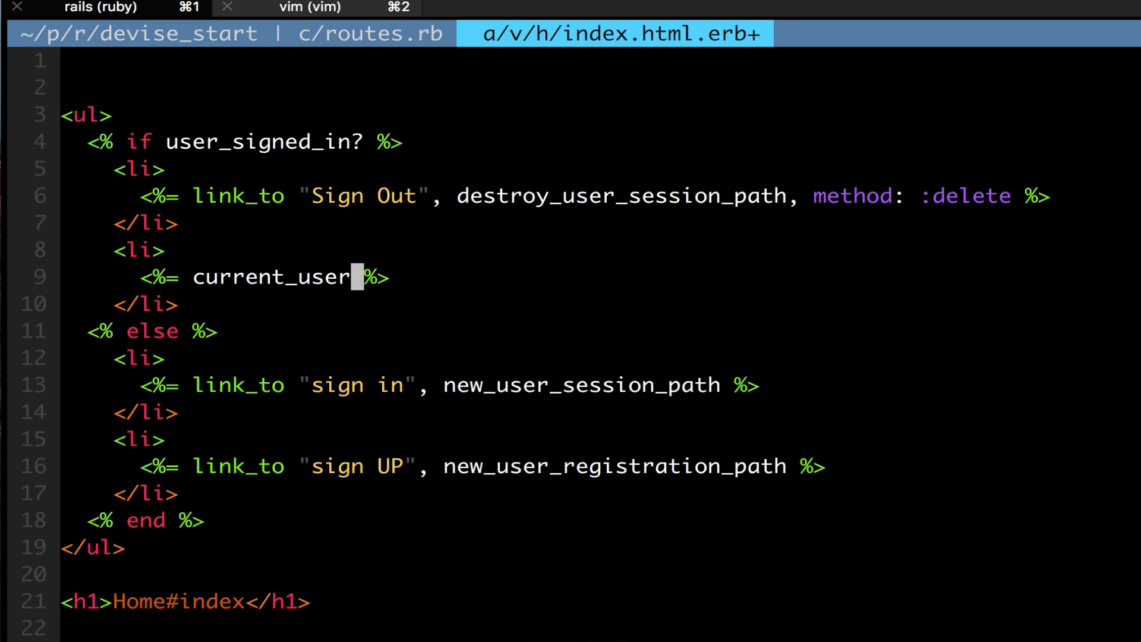
text(.email)
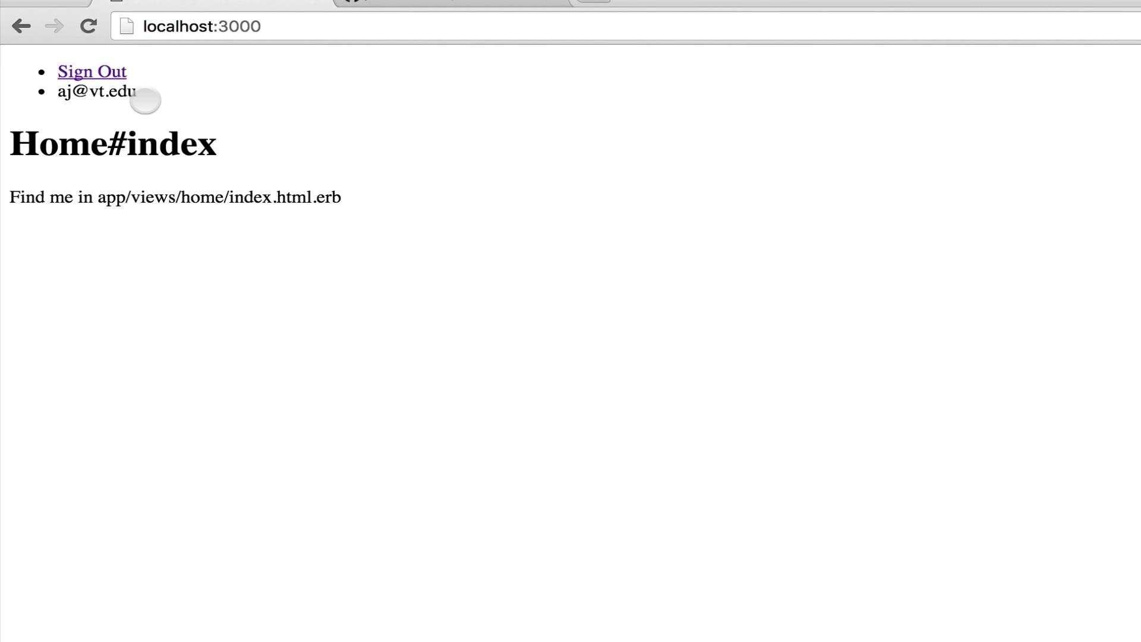
Sign out, then register a second account via the sign up page, showing its email beside Sign Out
click(91, 72)
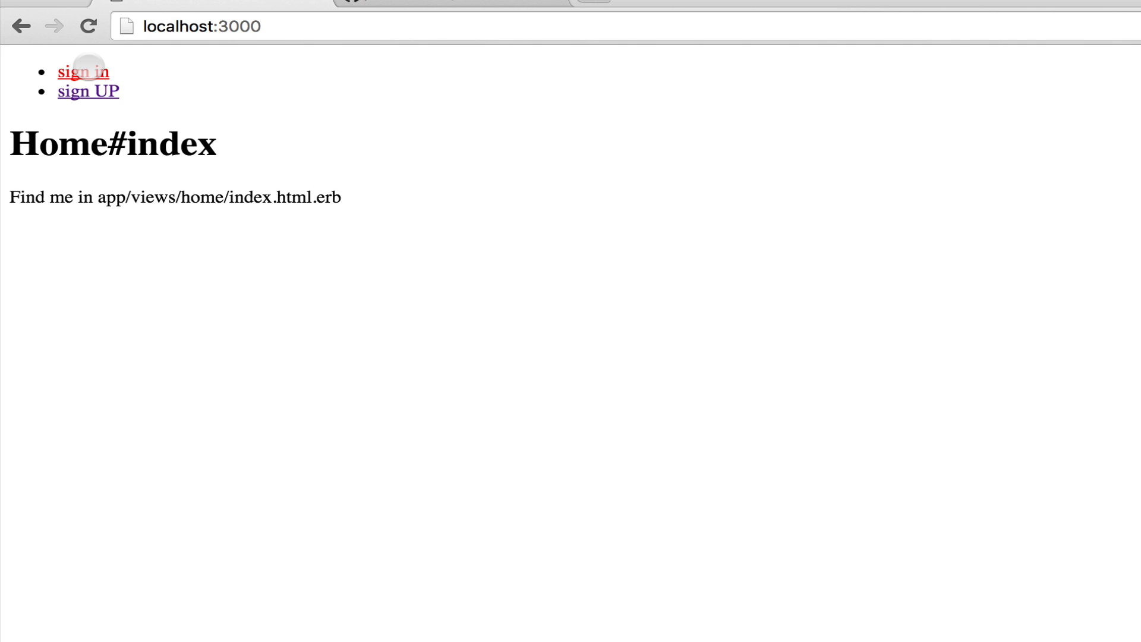
click(83, 71)
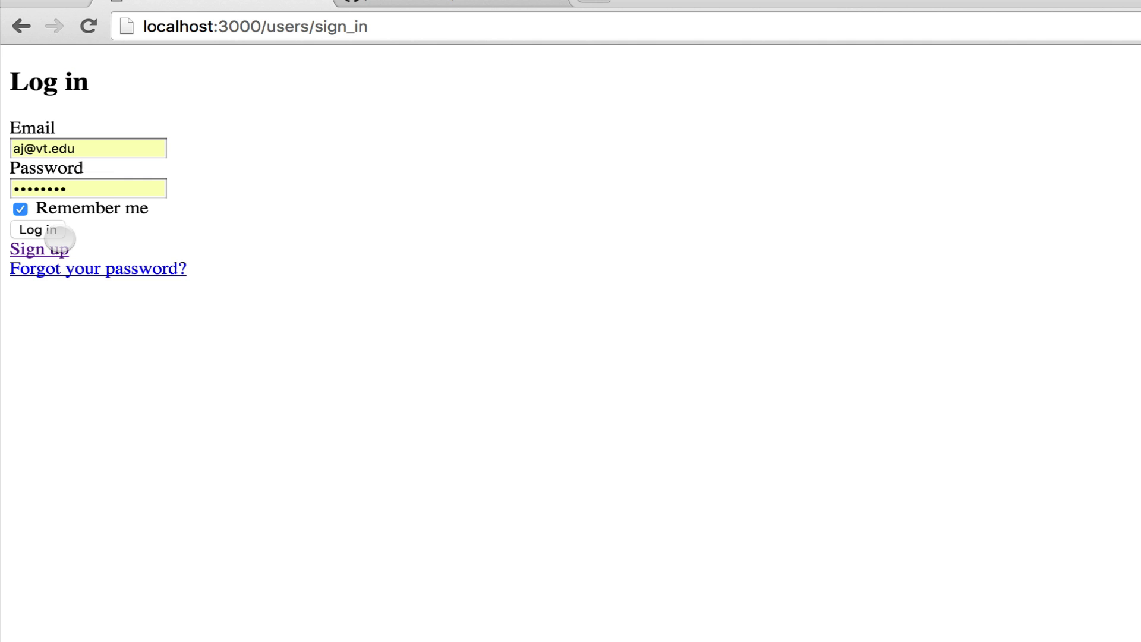
click(38, 230)
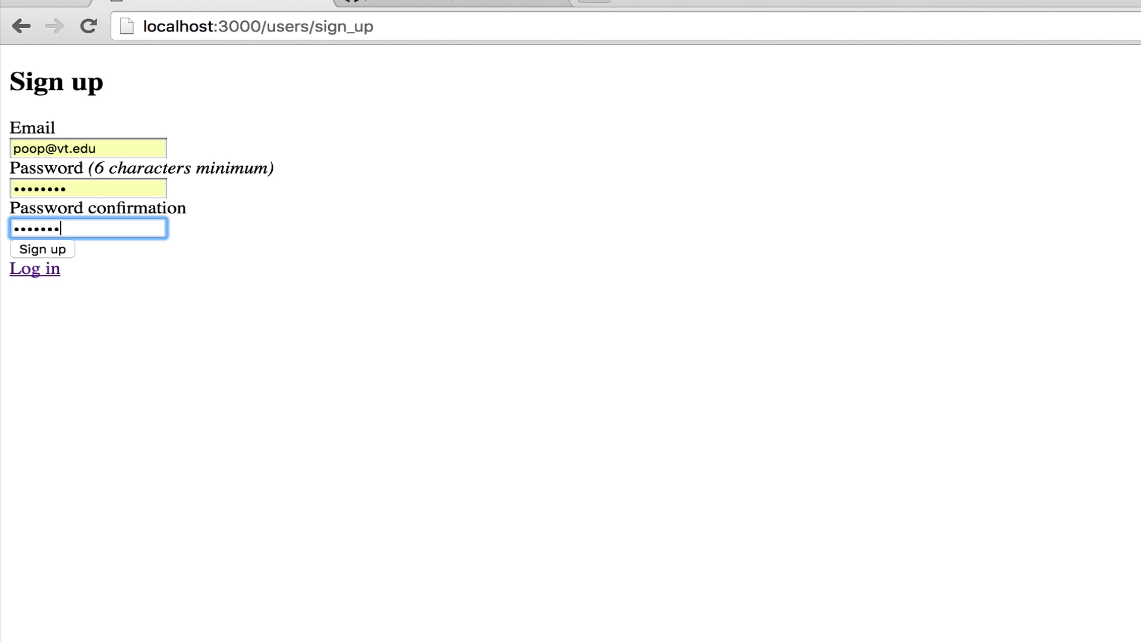
click(41, 249)
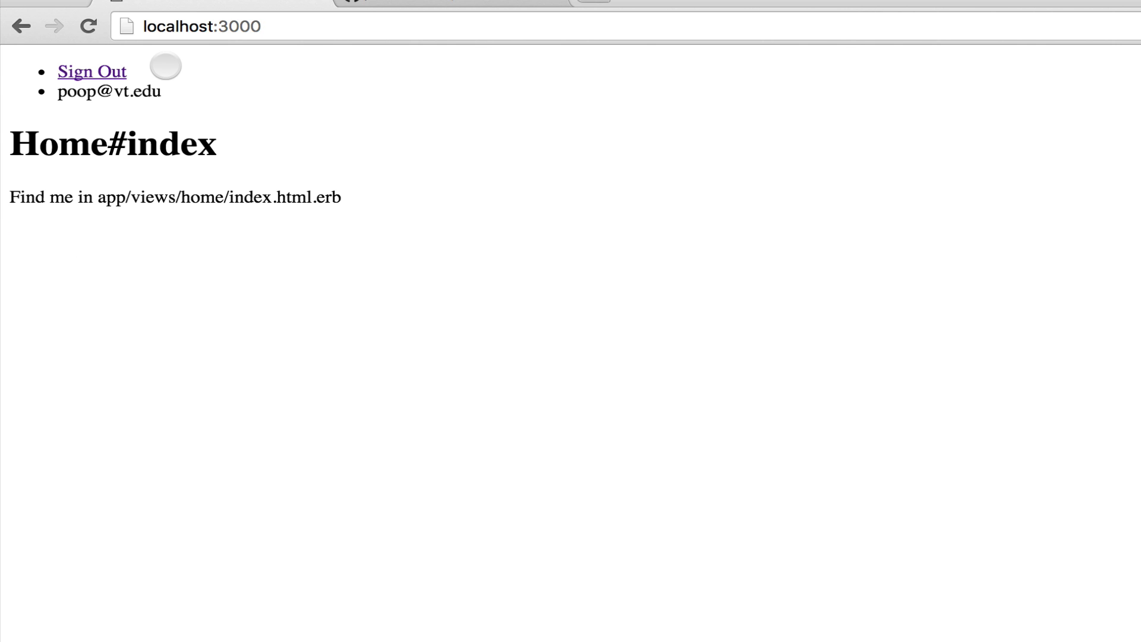
mouse_move(171, 109)
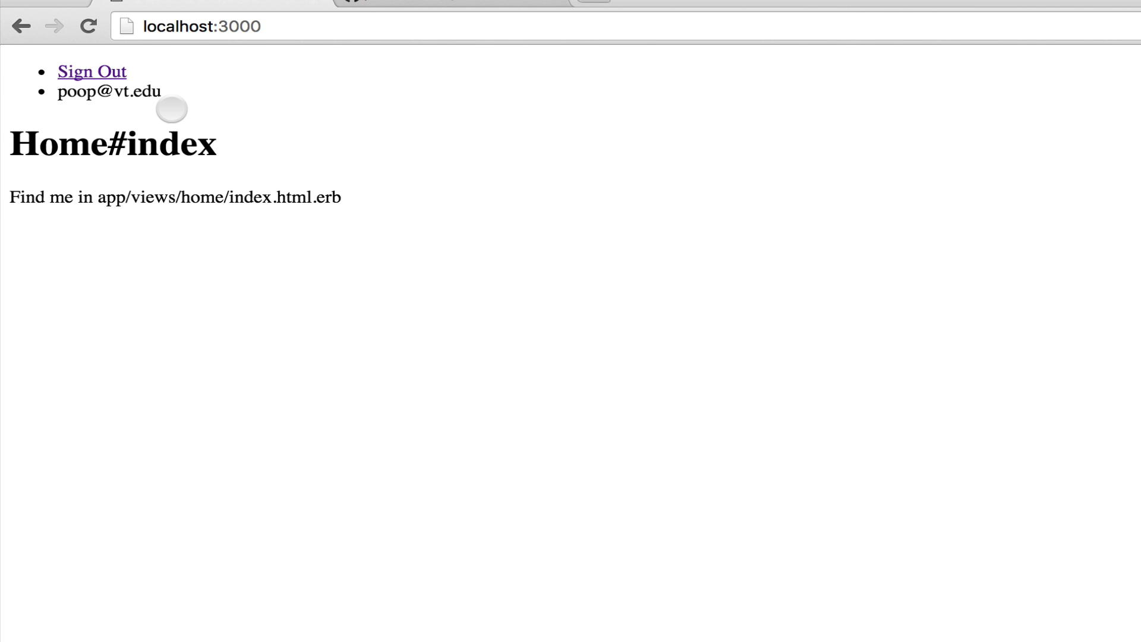